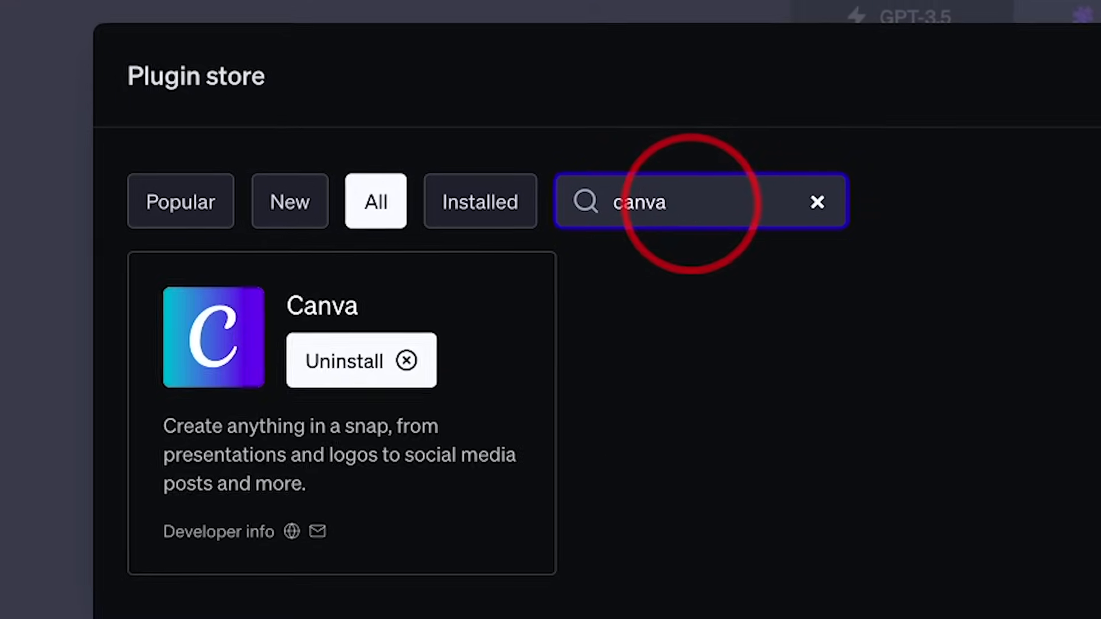
- Preview a Reel template in Canva, then browse more homepage design categories
left_click(344, 361)
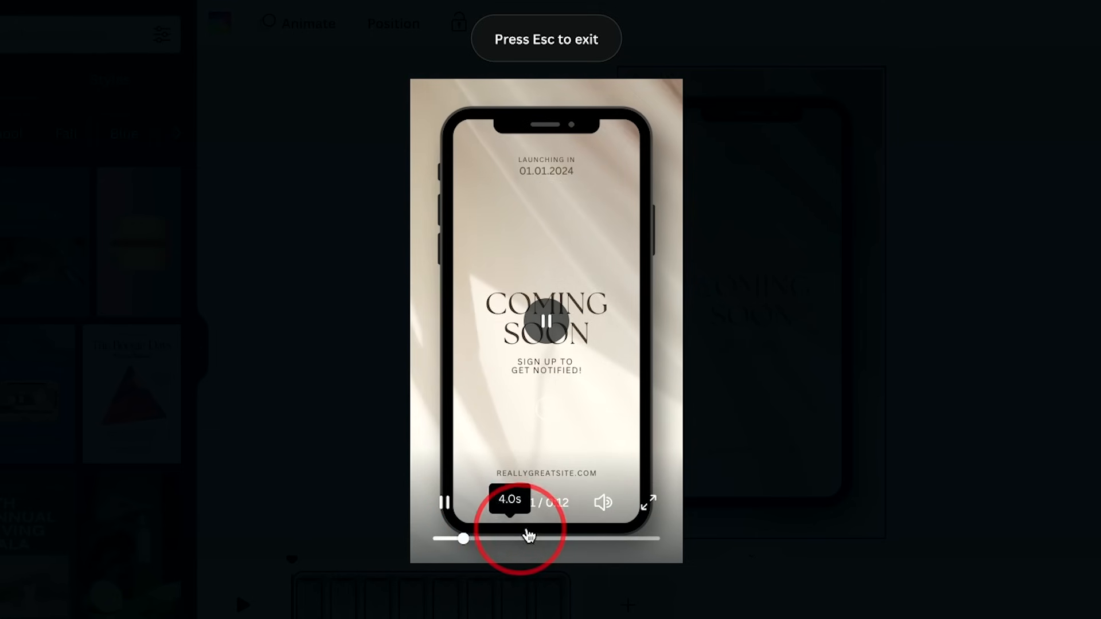
key("Escape")
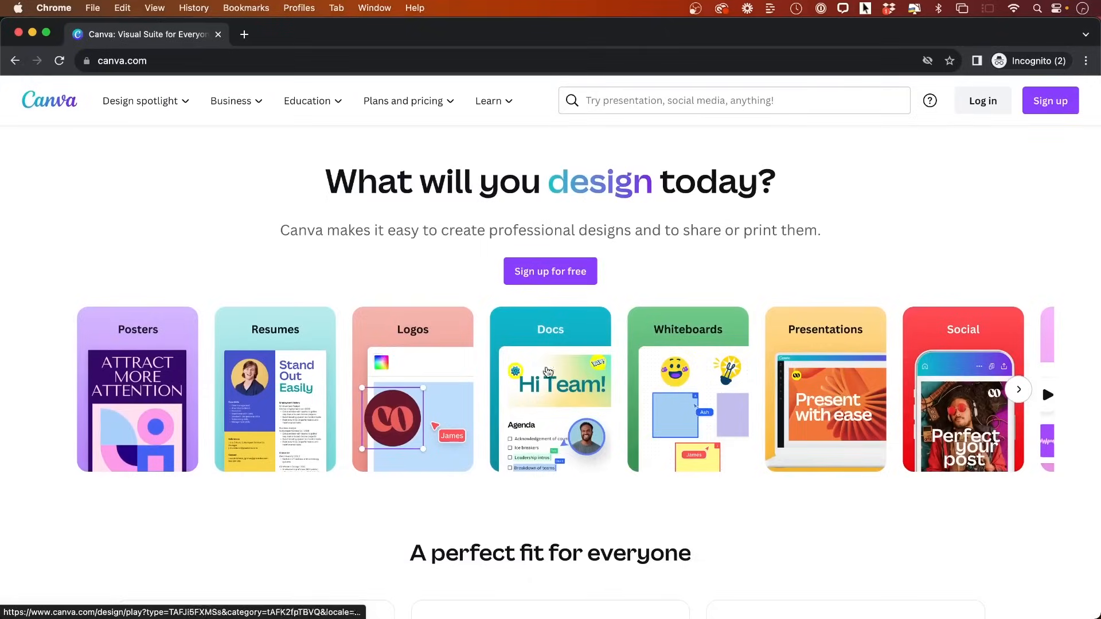
left_click(1019, 389)
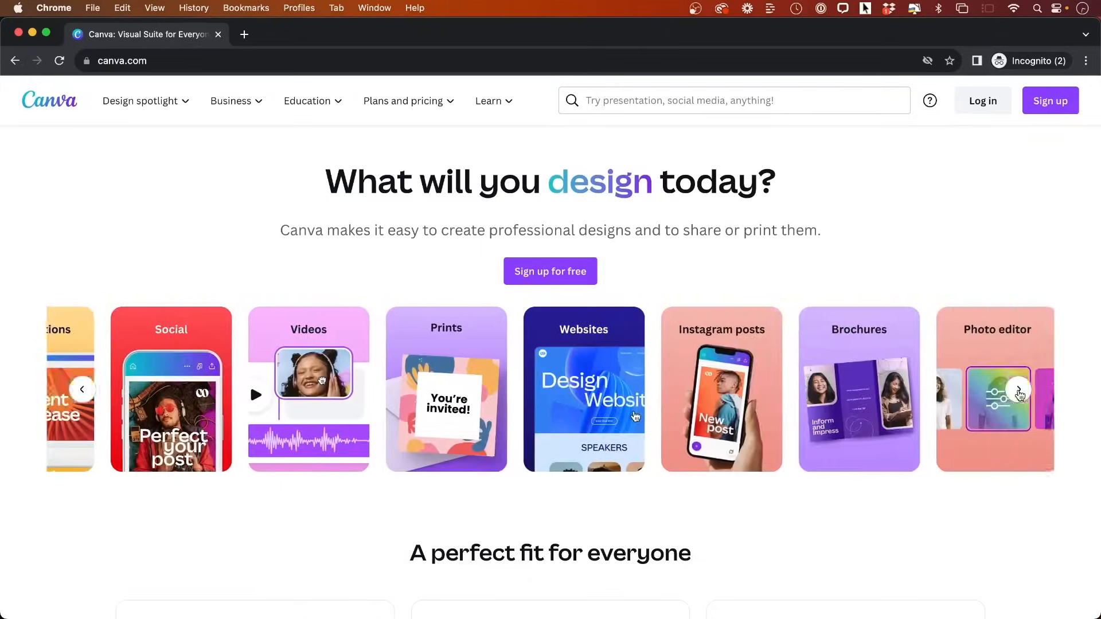
scroll("down", 3)
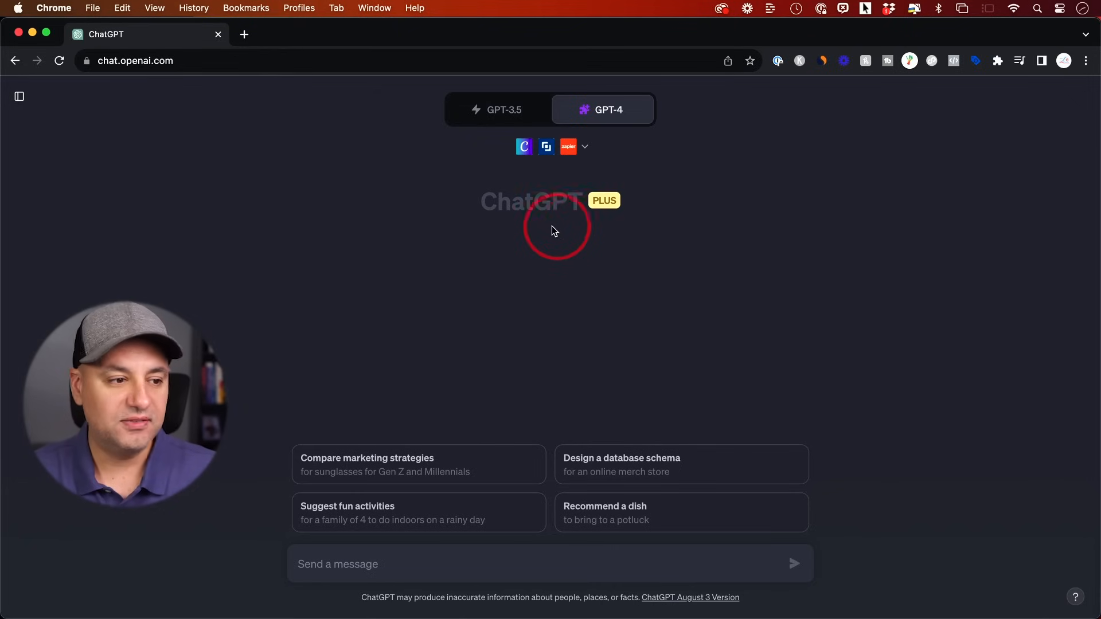
mouse_move(513, 223)
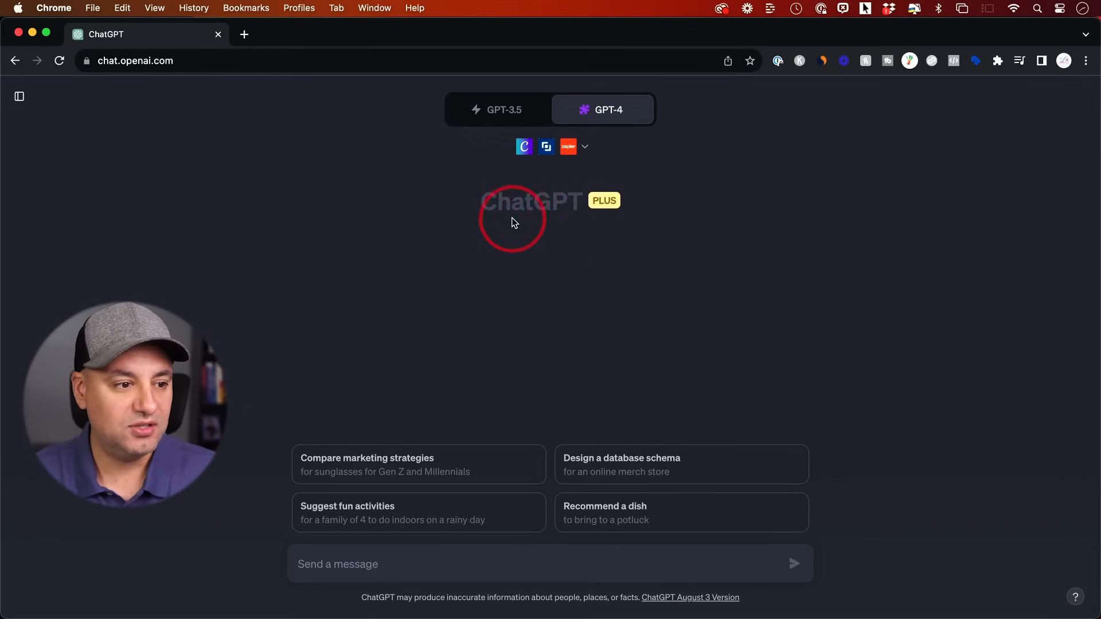
- Check GPT-4's mode options, then open the chat sidebar and account menu
left_click(602, 110)
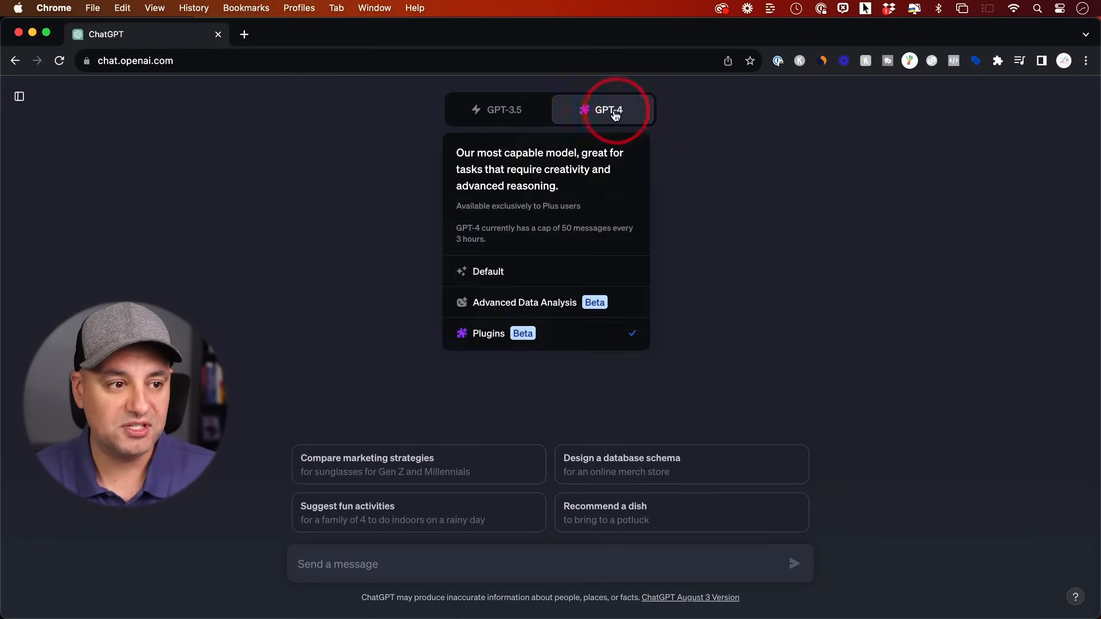
mouse_move(609, 203)
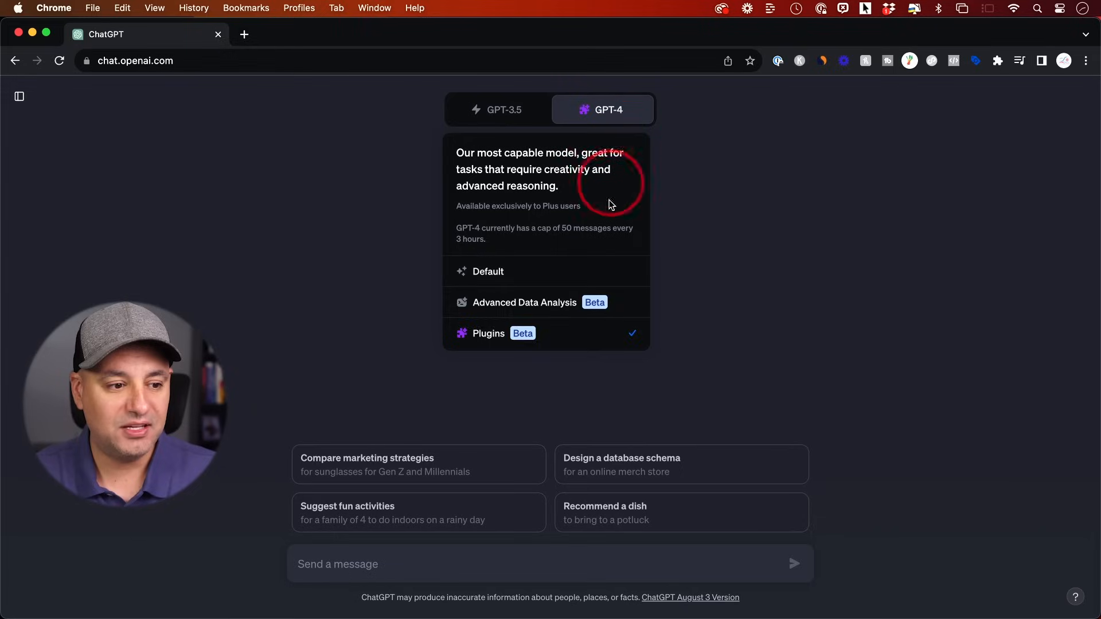
left_click(744, 274)
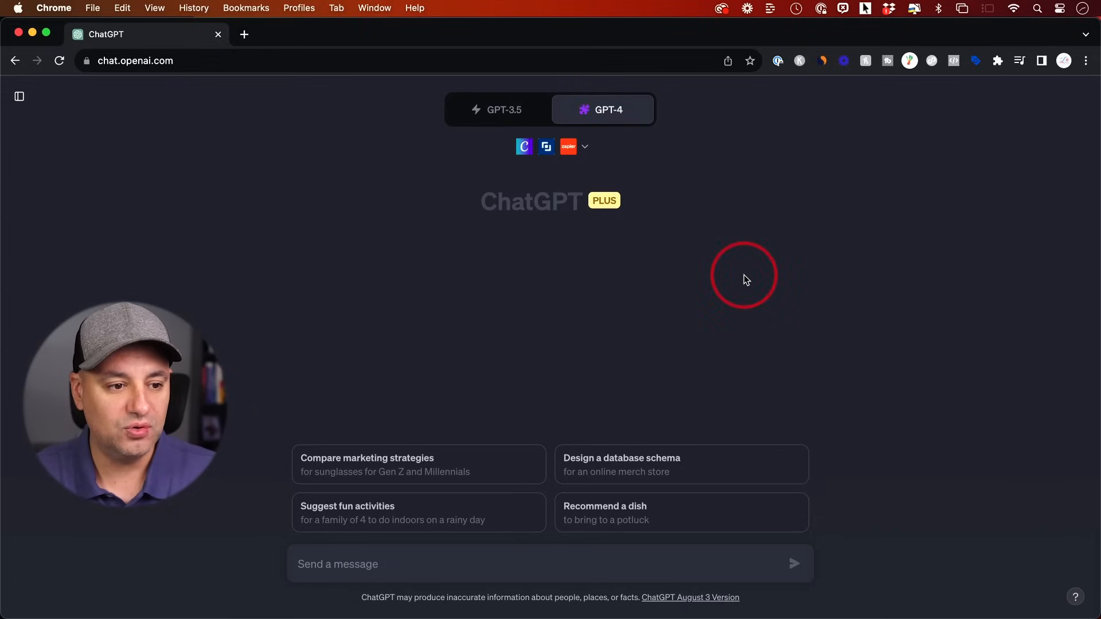
mouse_move(504, 110)
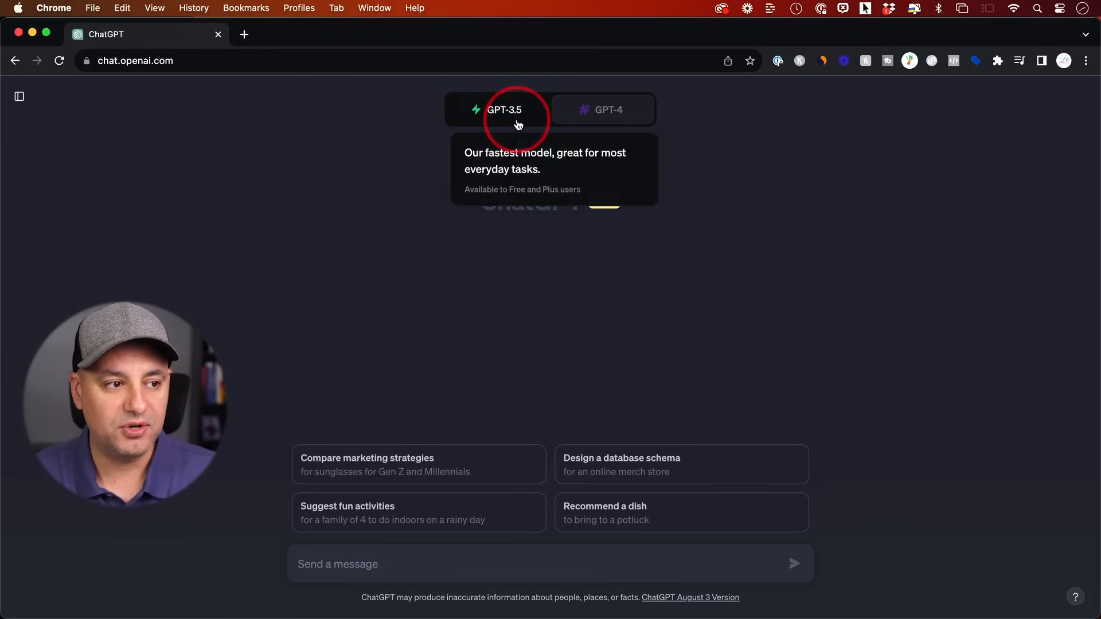
left_click(603, 109)
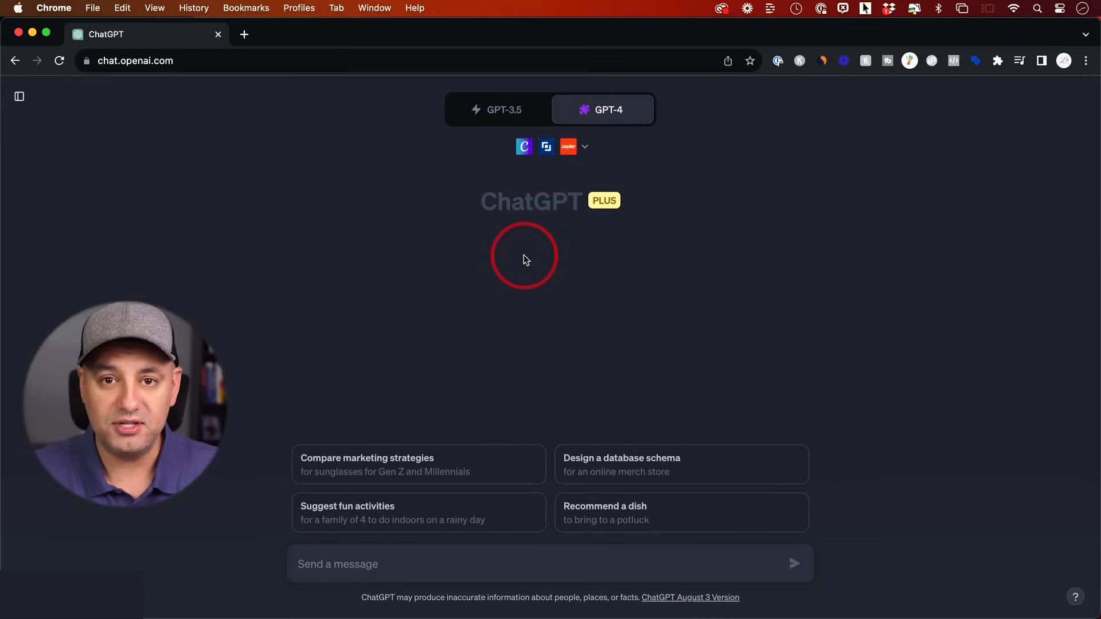
left_click(19, 97)
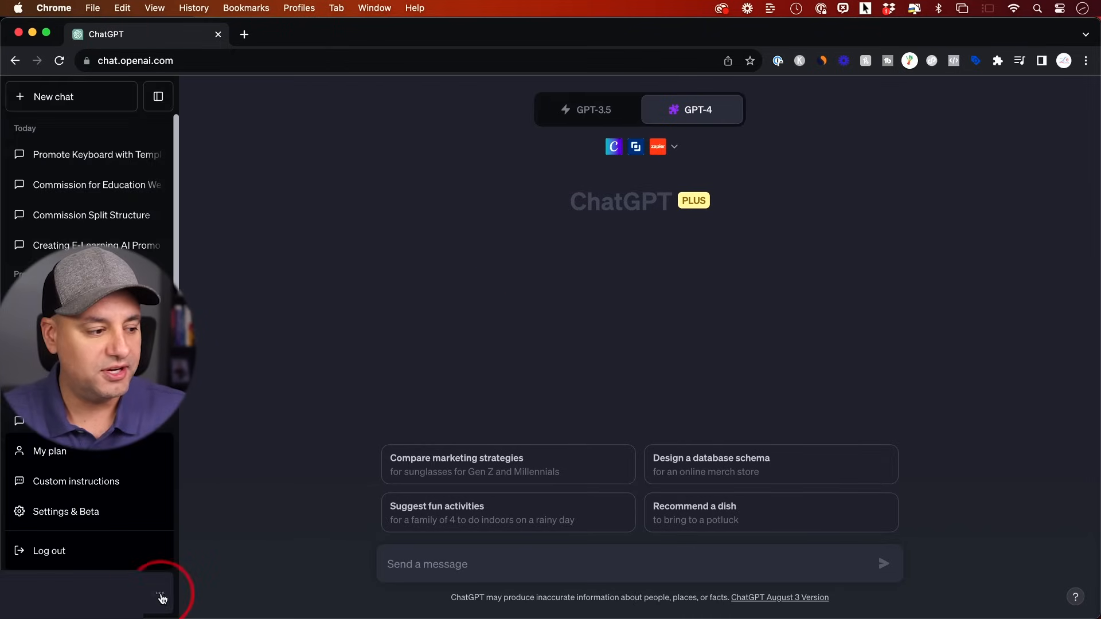
- Confirm Plugins is enabled under Beta features and keep GPT-4 in Plugins mode
left_click(66, 511)
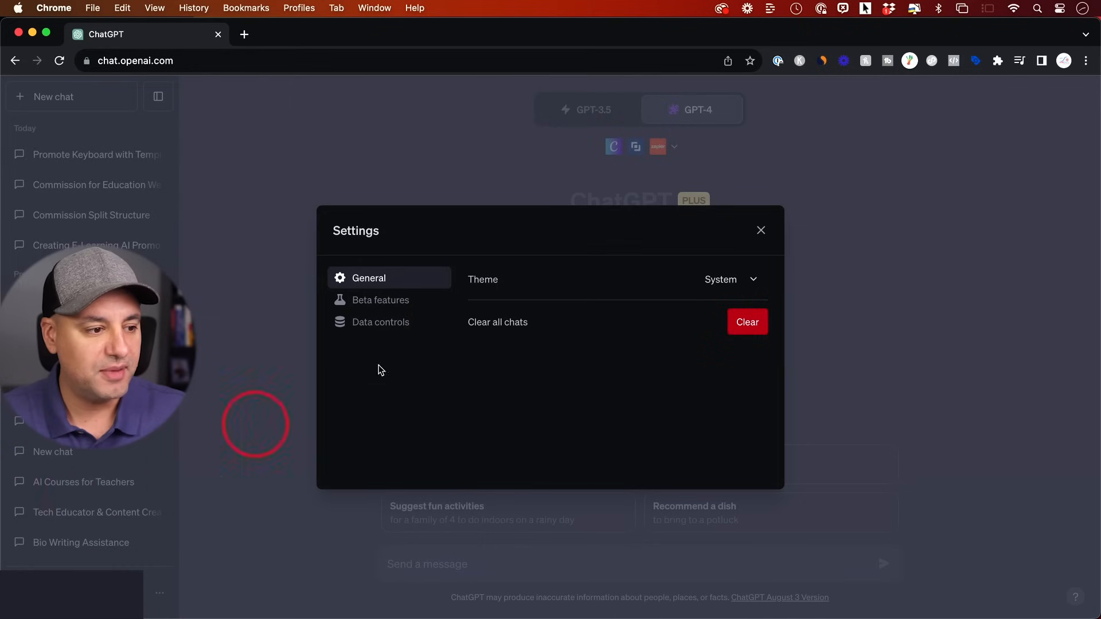
left_click(381, 300)
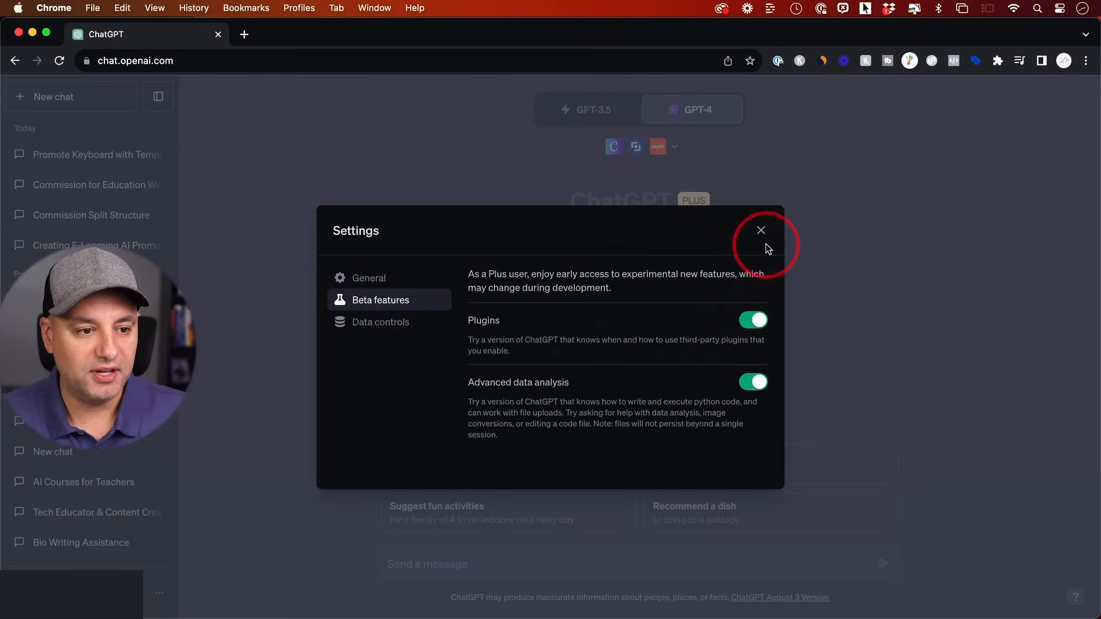
left_click(760, 231)
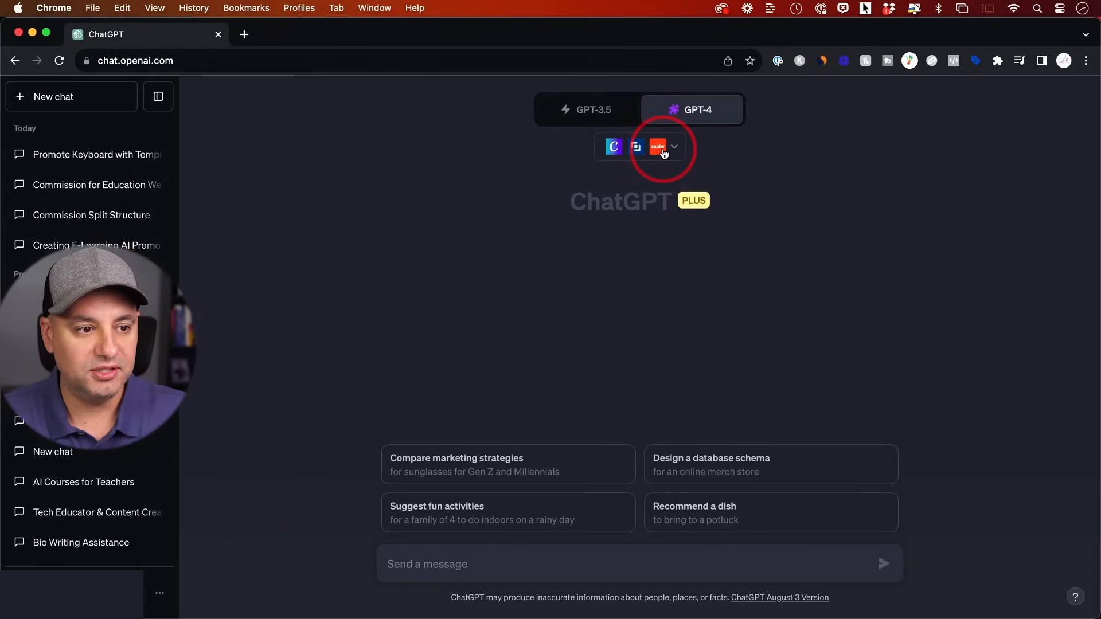
left_click(672, 147)
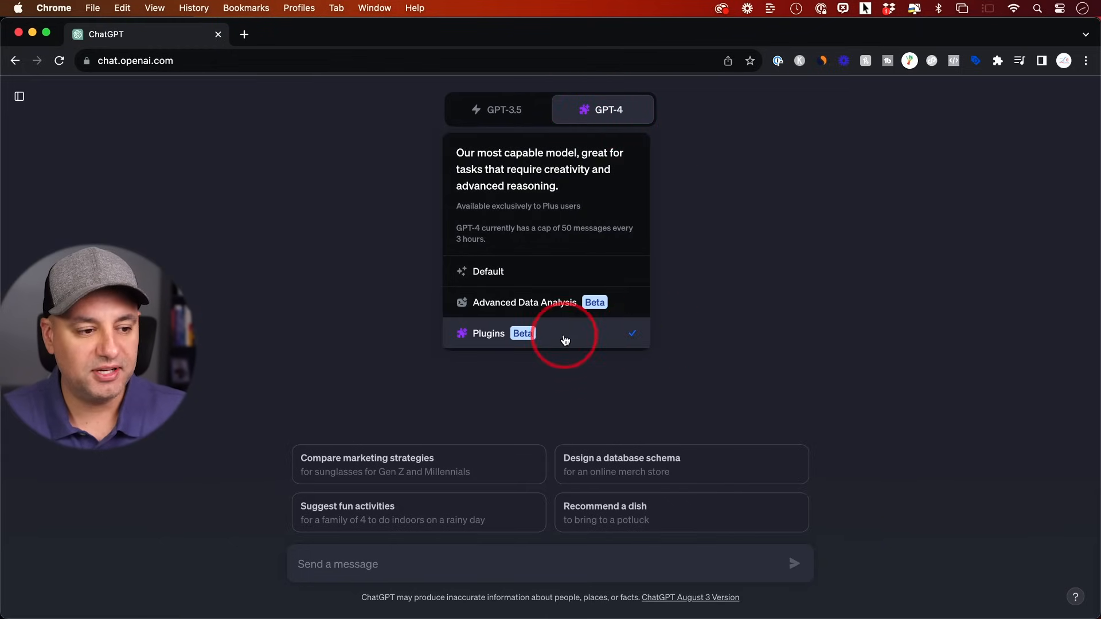
left_click(565, 333)
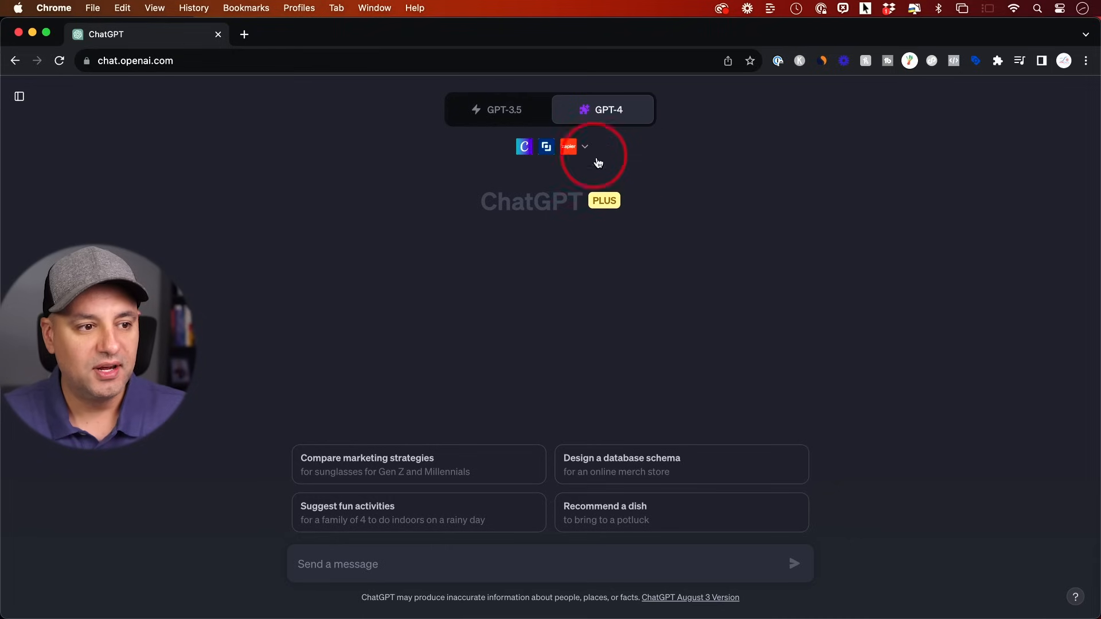
- Find Canva in the plugin store and tick it in the active plugin list
left_click(584, 146)
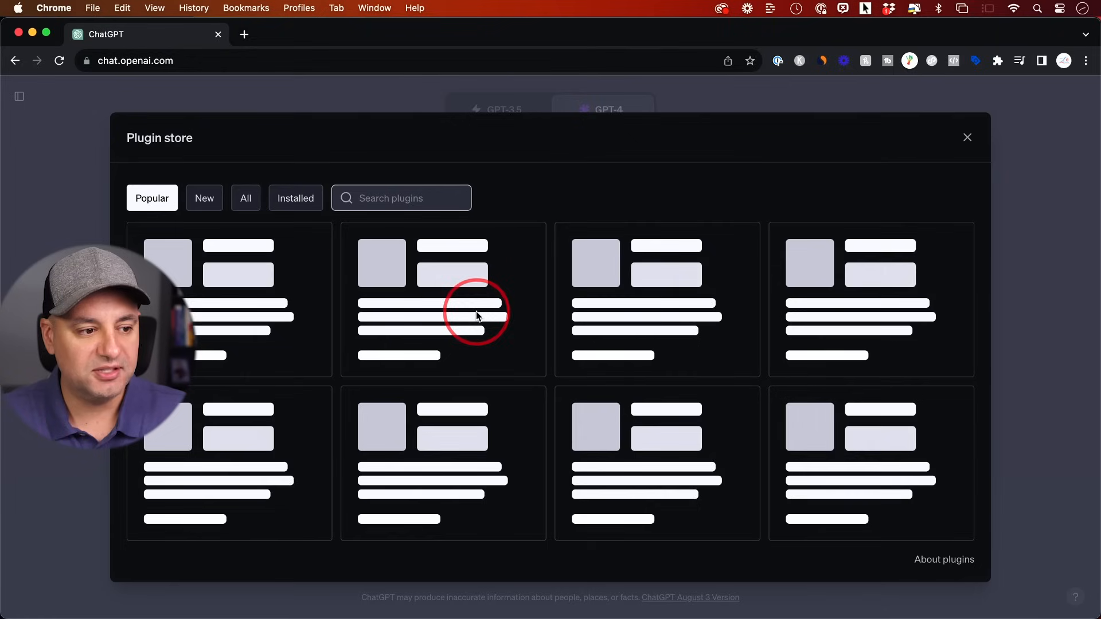
left_click(401, 197)
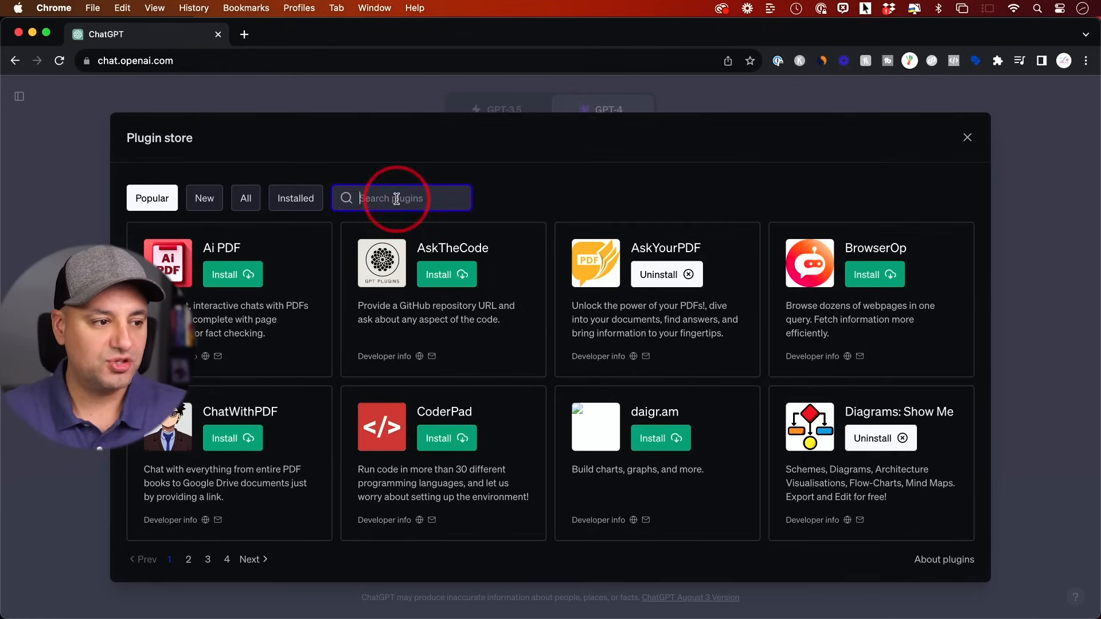
type("canva")
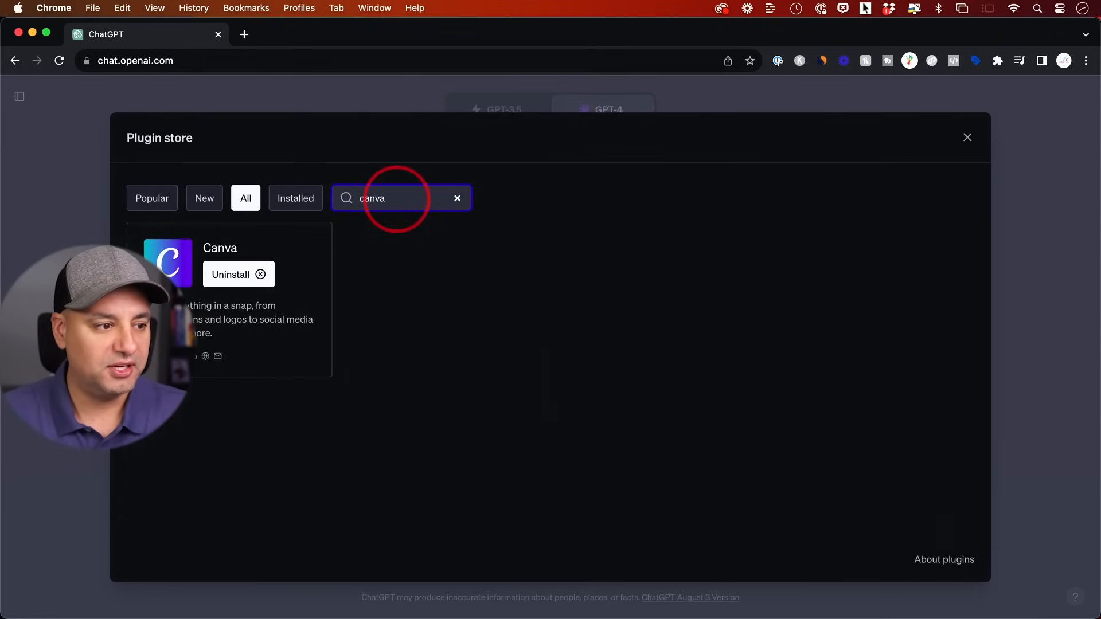
left_click(238, 274)
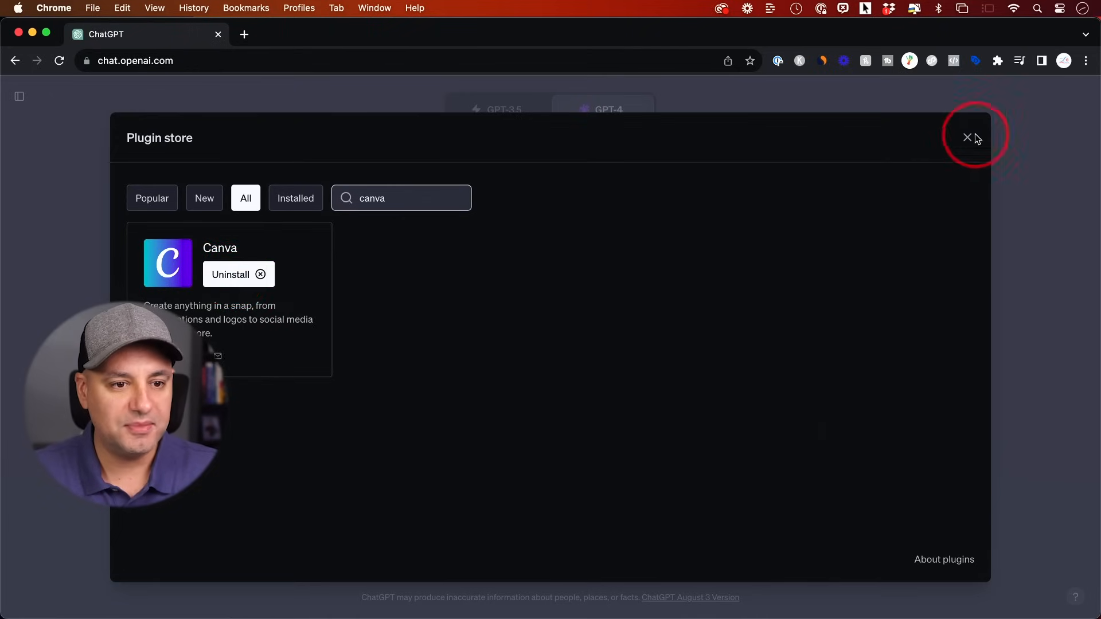
left_click(967, 138)
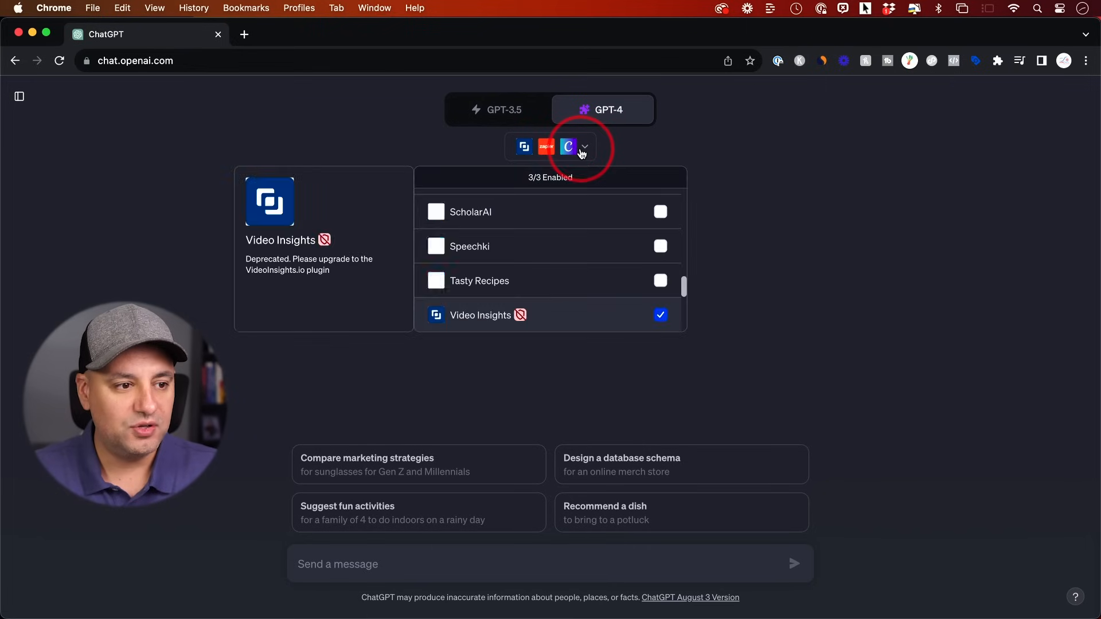
left_click(659, 232)
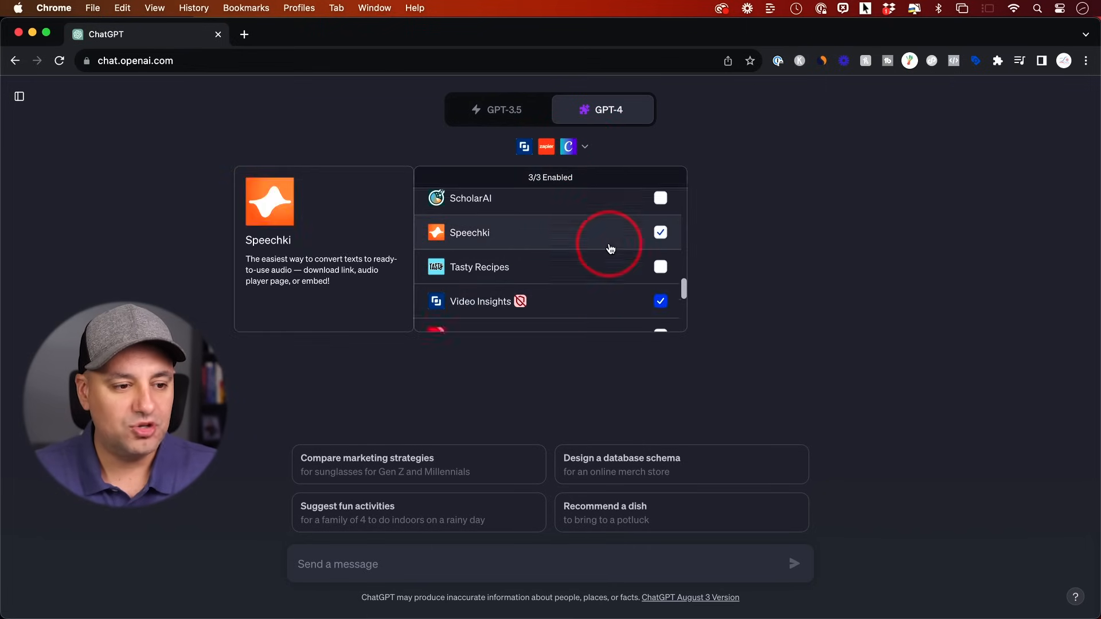
scroll("down", 3)
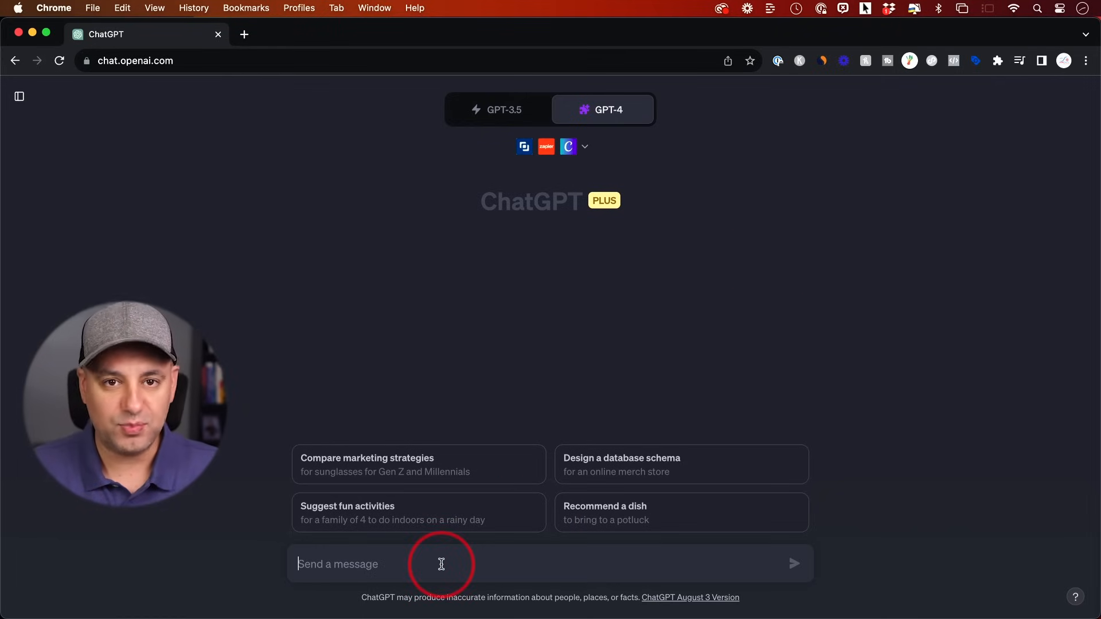
- Send the prompt 'create a social media post for Instagram for my black friday sale'
type("create a social media post for Instagram for my black friday sale")
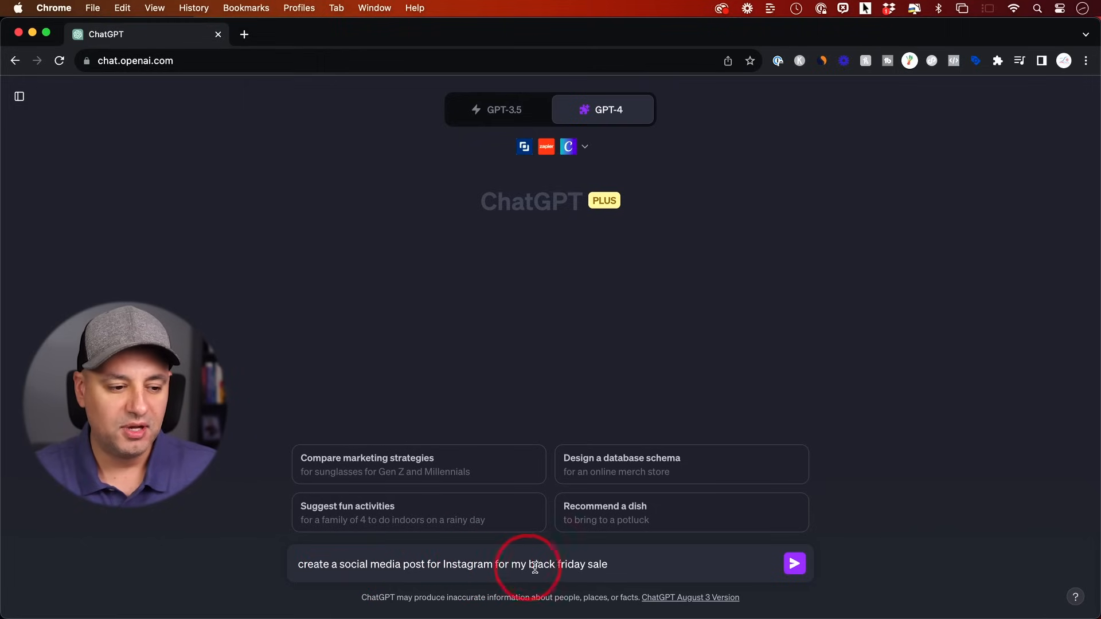
left_click(794, 563)
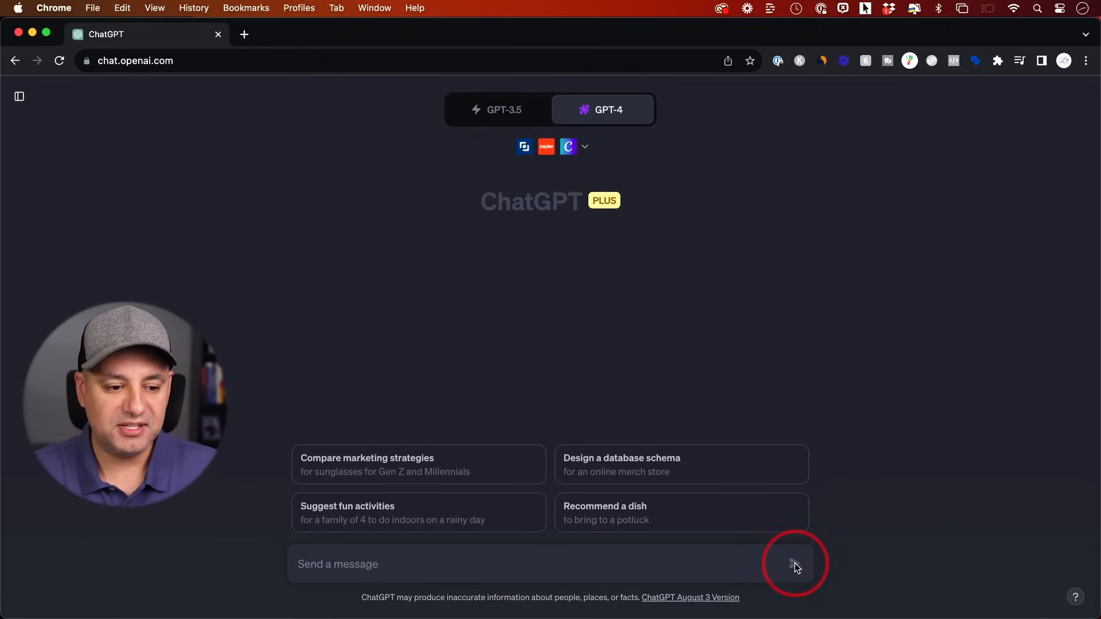
left_click(792, 564)
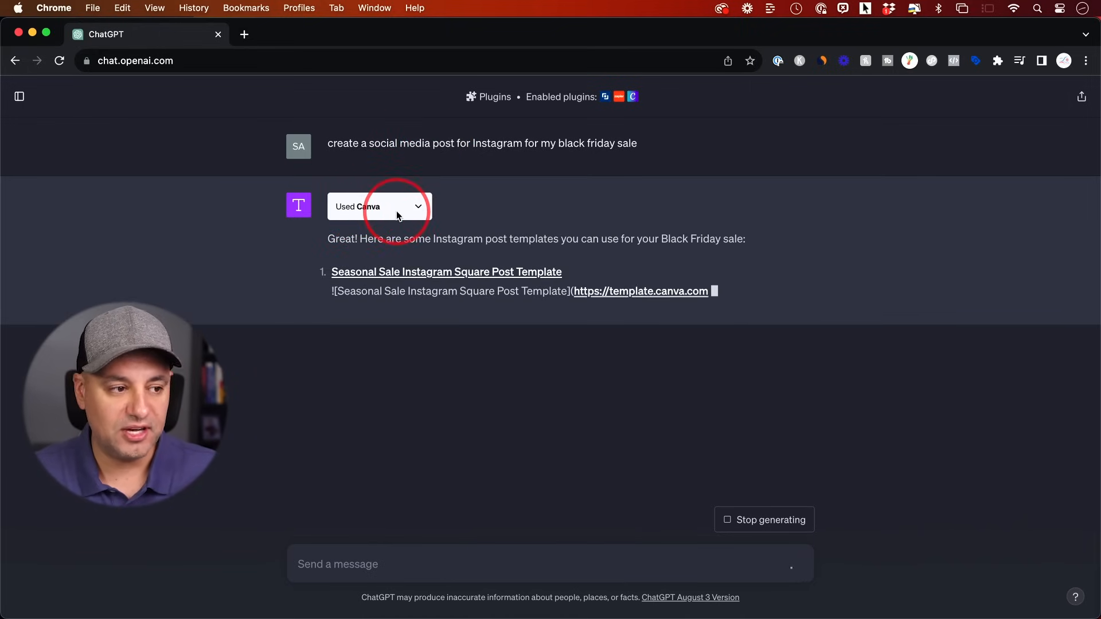
mouse_move(351, 167)
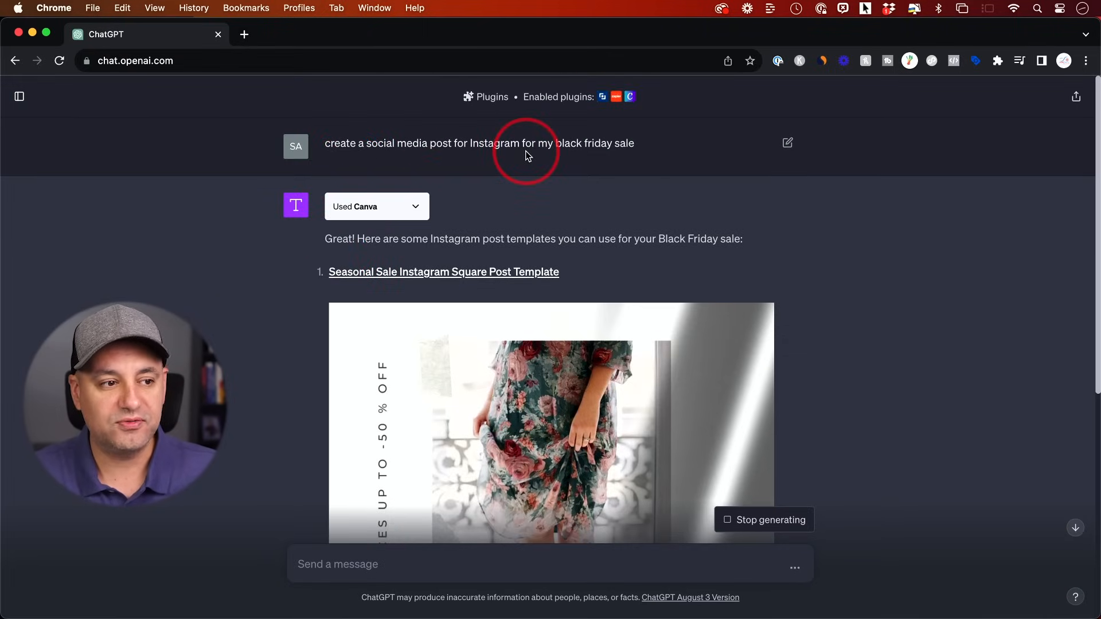
- Scroll through the template results back to the Black & Neon Green Countdown Timer link
scroll("down", 3)
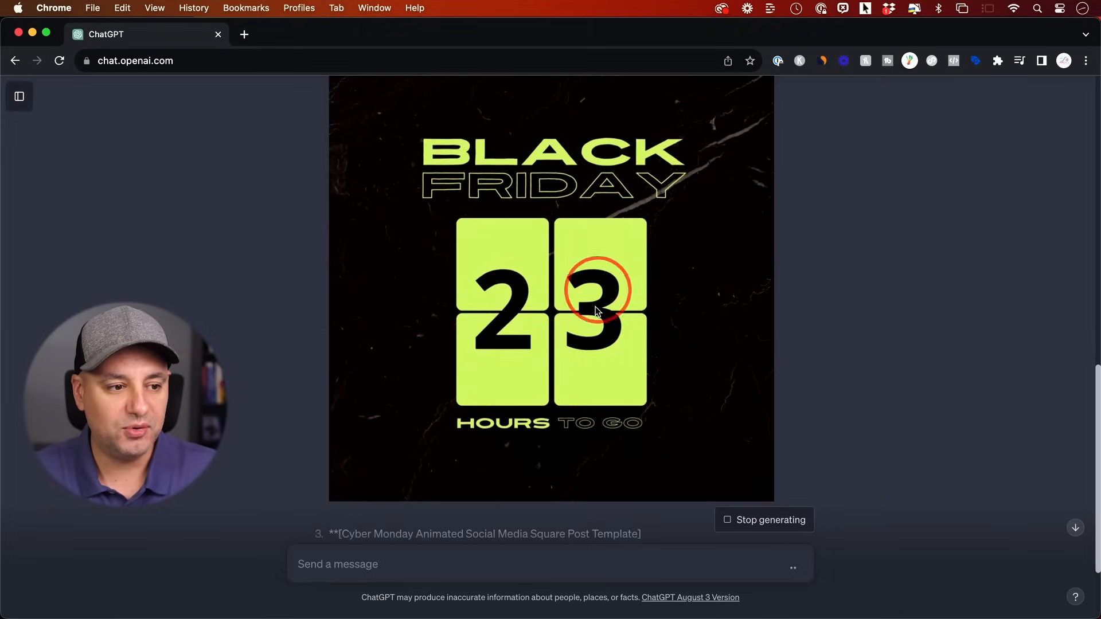
scroll("down", 3)
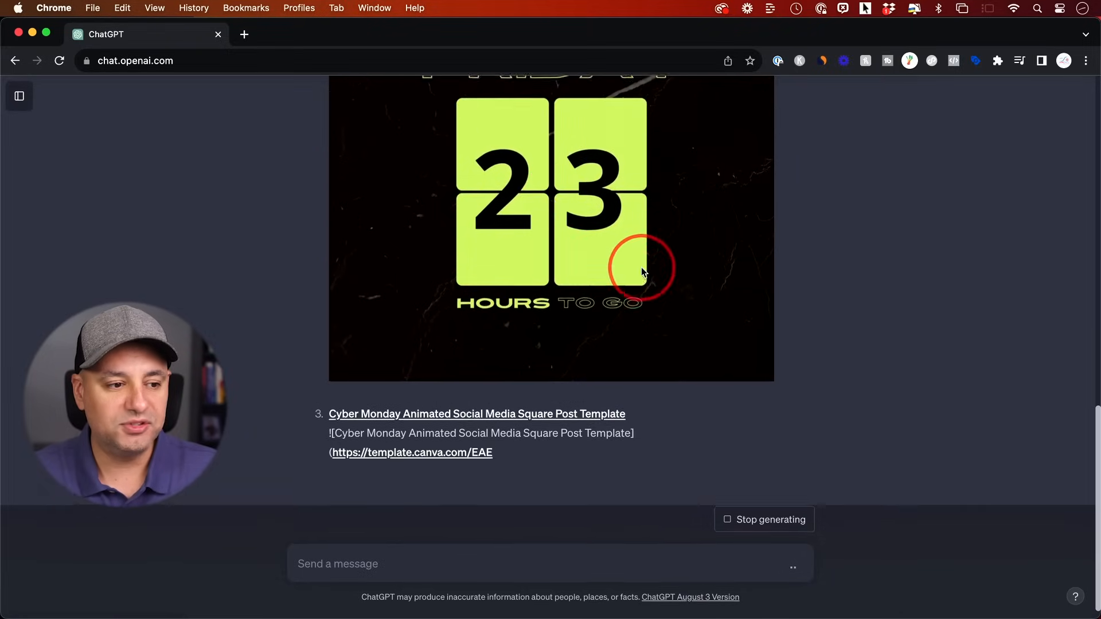
scroll("up", 3)
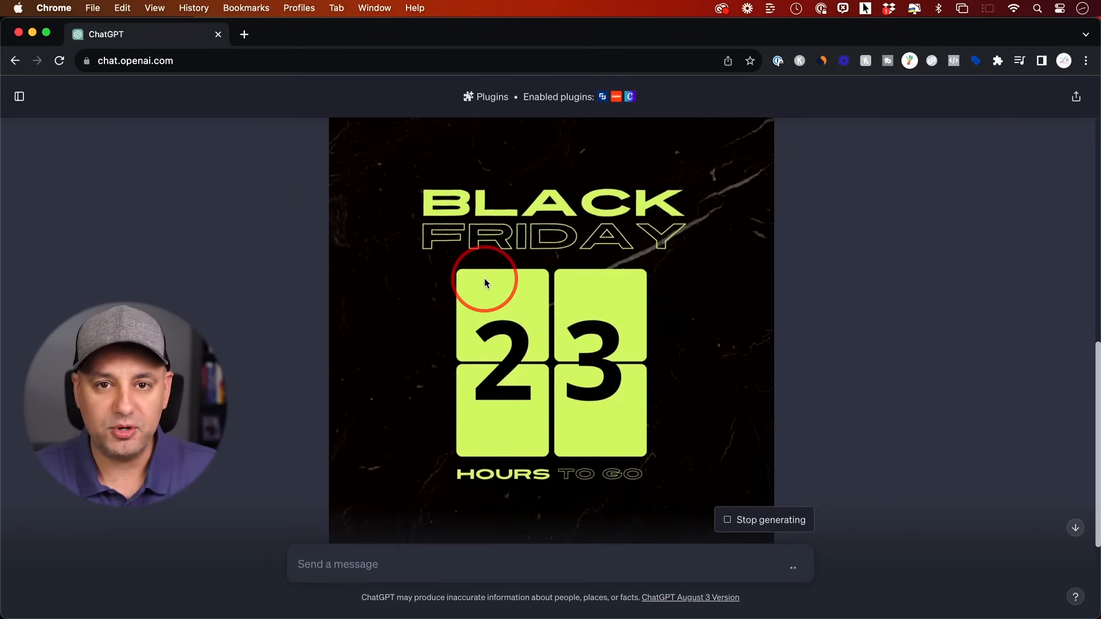
scroll("down", 3)
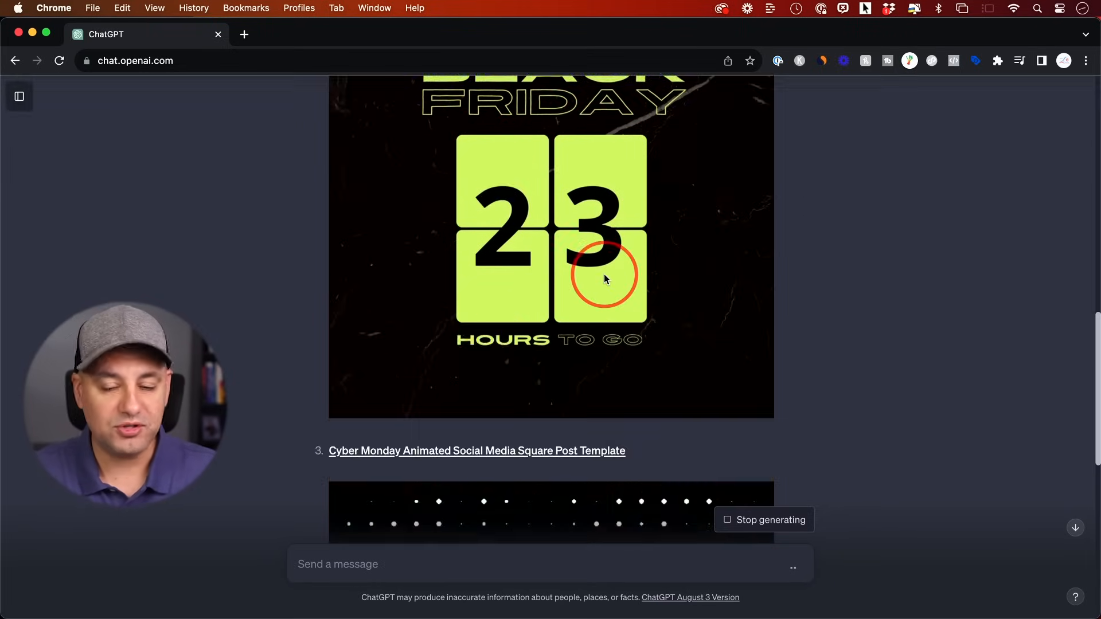
scroll("down", 3)
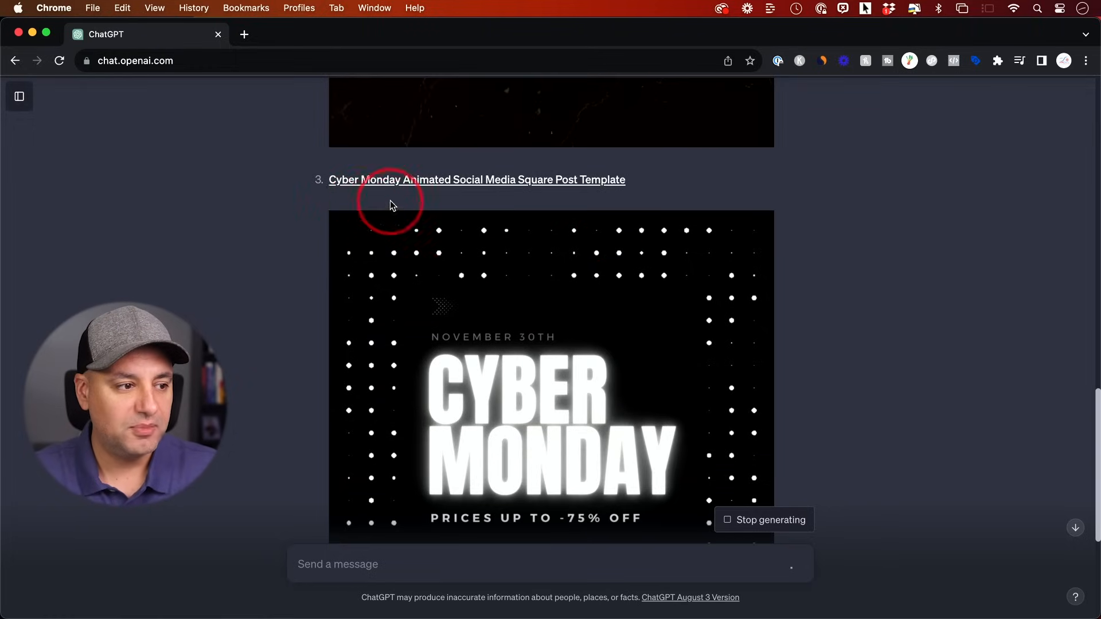
scroll("down", 3)
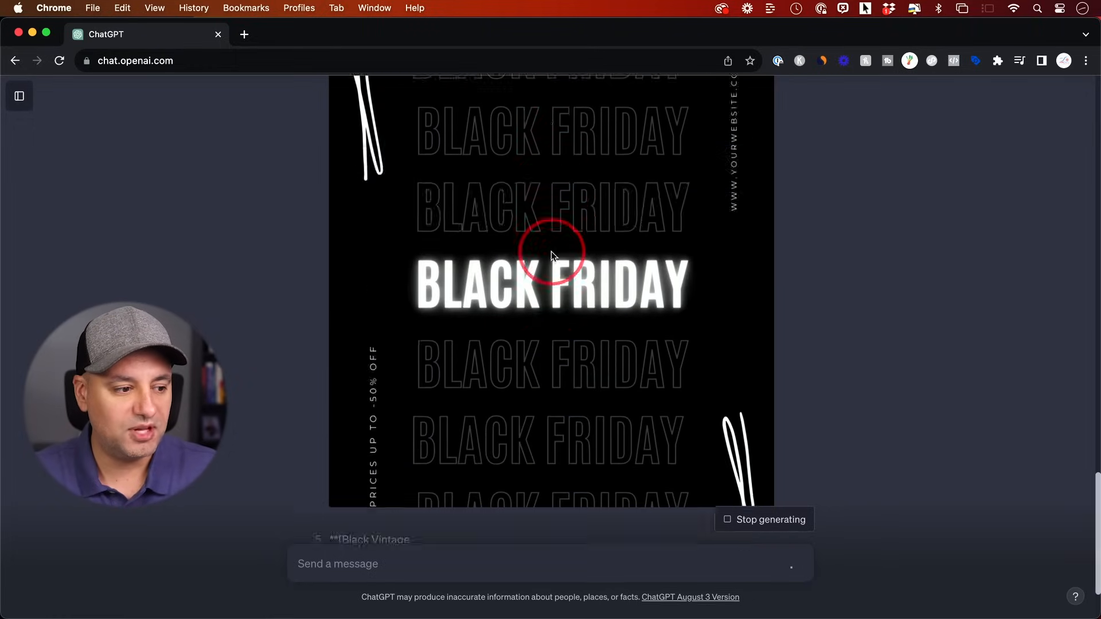
scroll("up", 3)
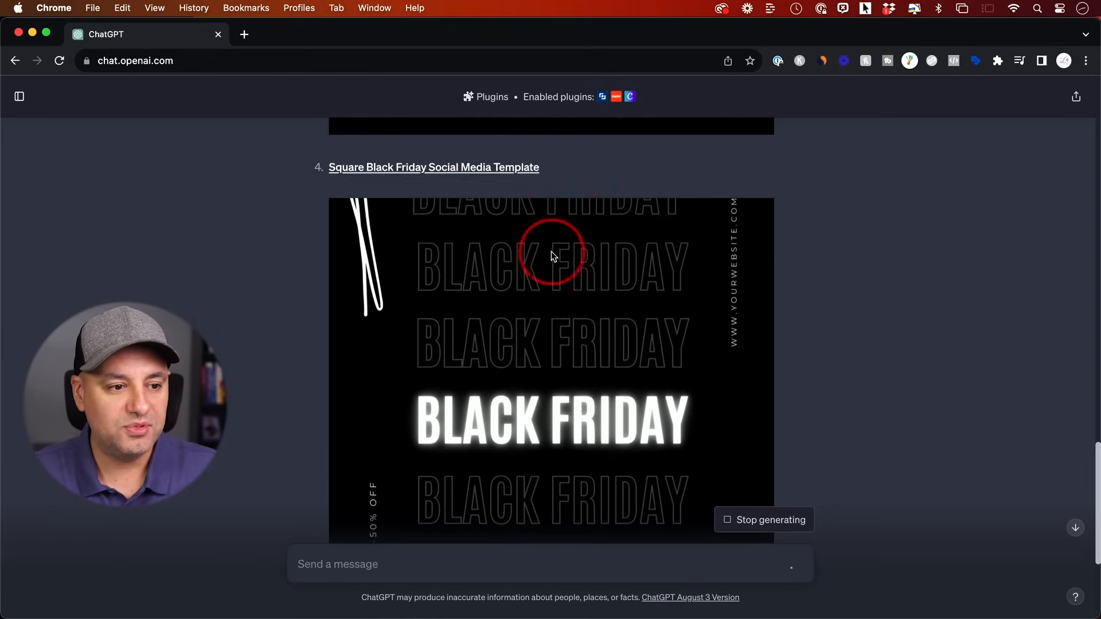
scroll("down", 3)
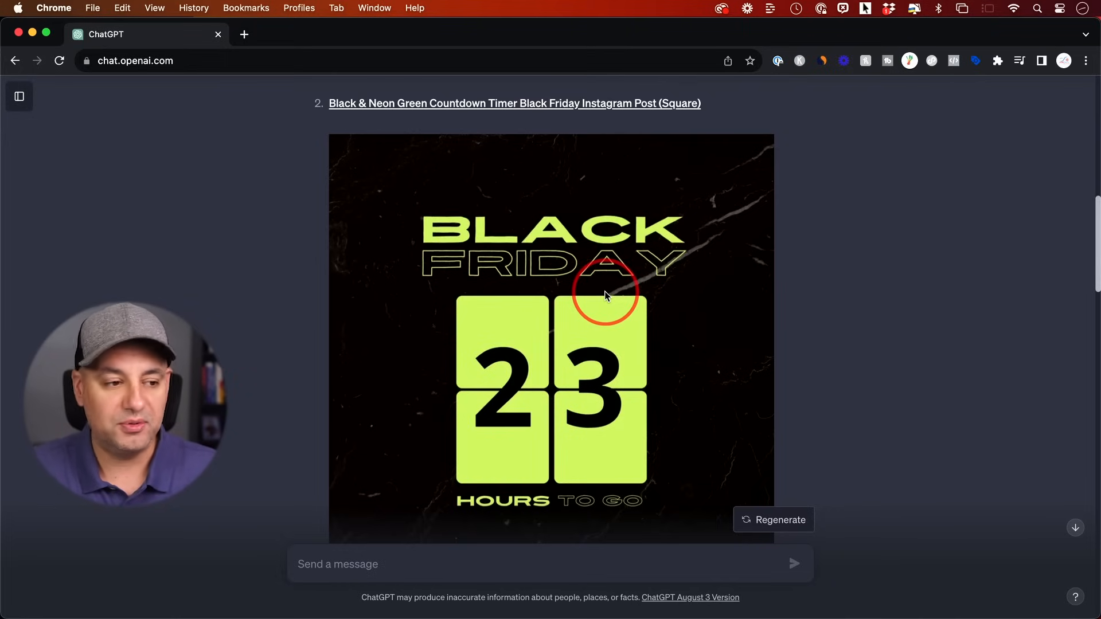
scroll("up", 3)
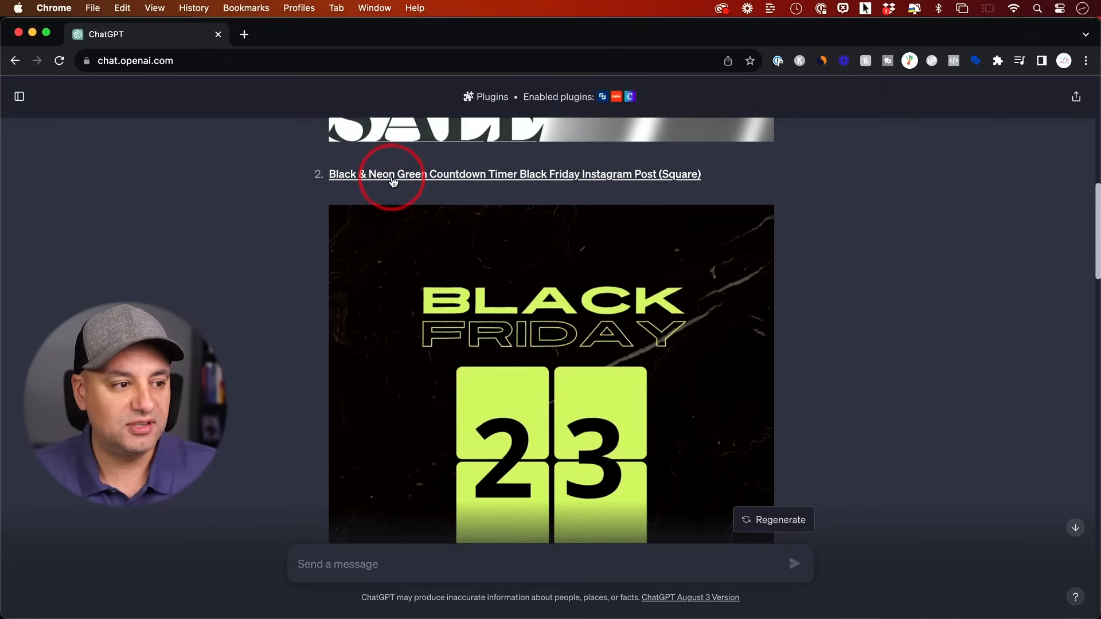
- Open the Black & Neon Green Countdown Timer template in Canva, select the 2, and view Styles
left_click(391, 175)
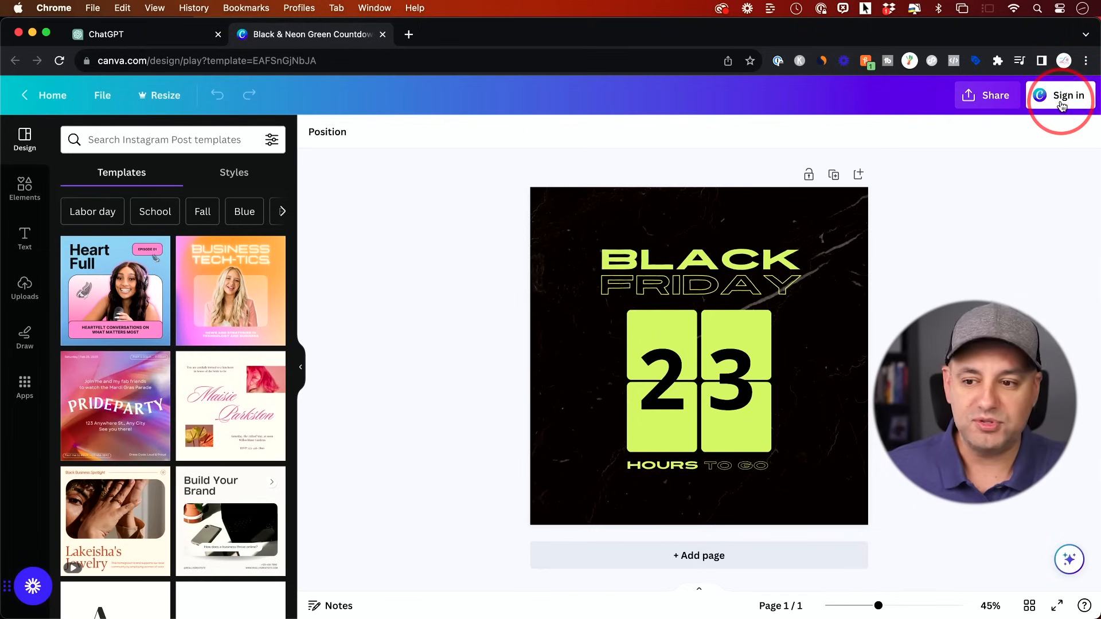
mouse_move(1009, 248)
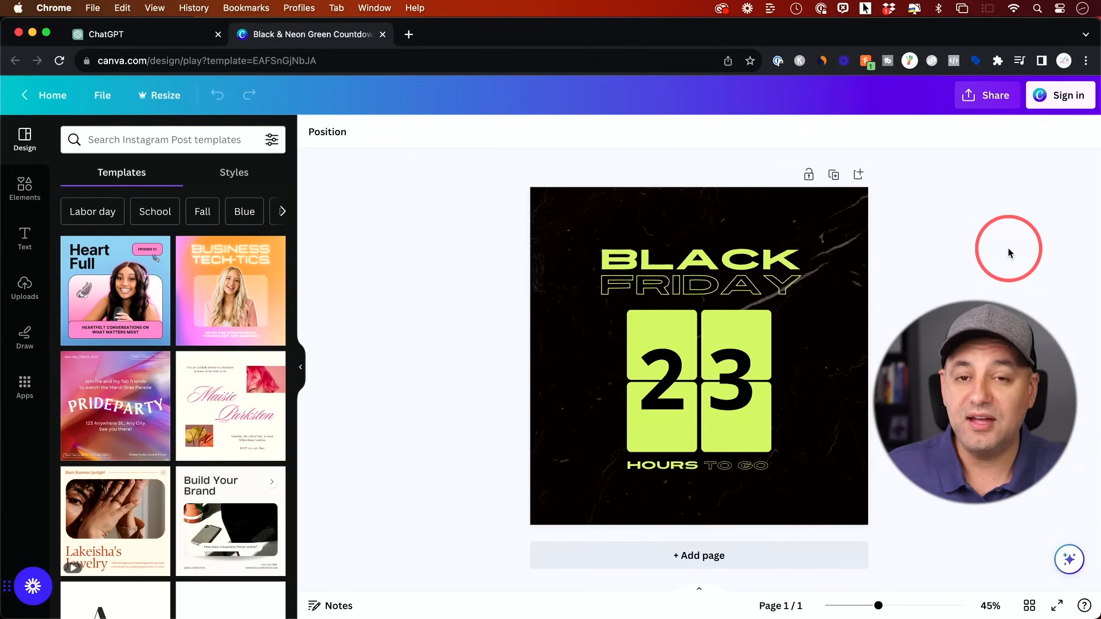
mouse_move(983, 260)
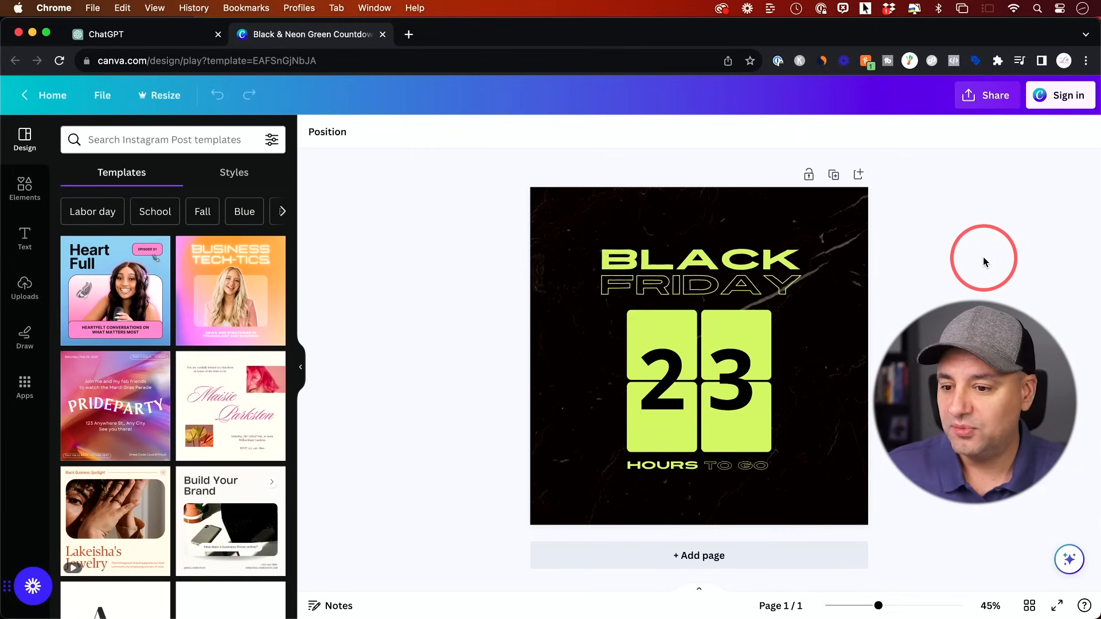
left_click(639, 274)
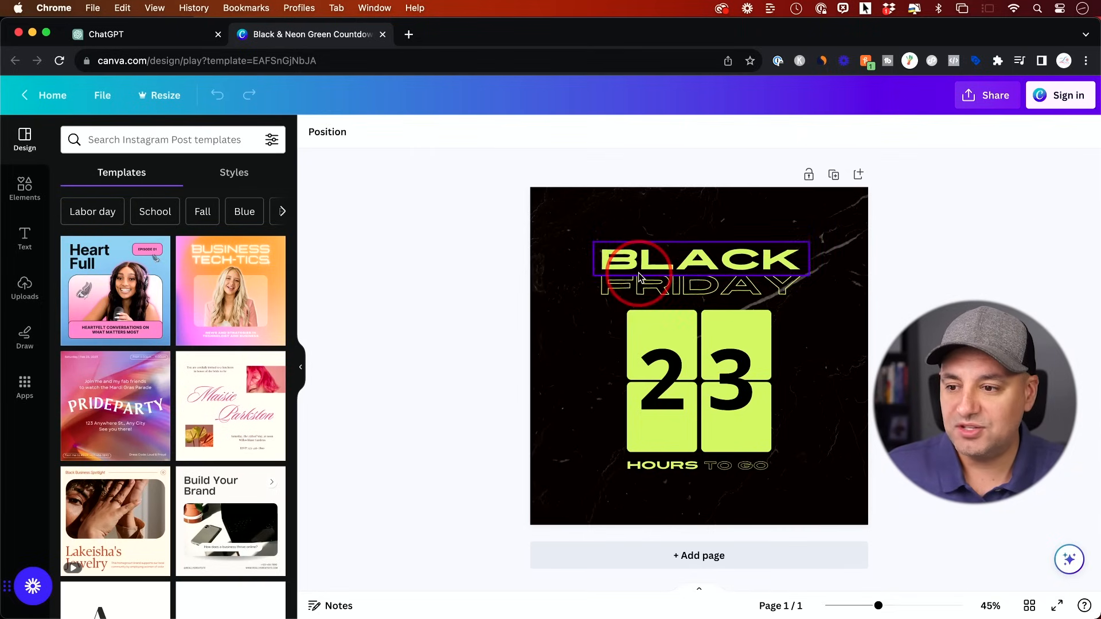
left_click(698, 263)
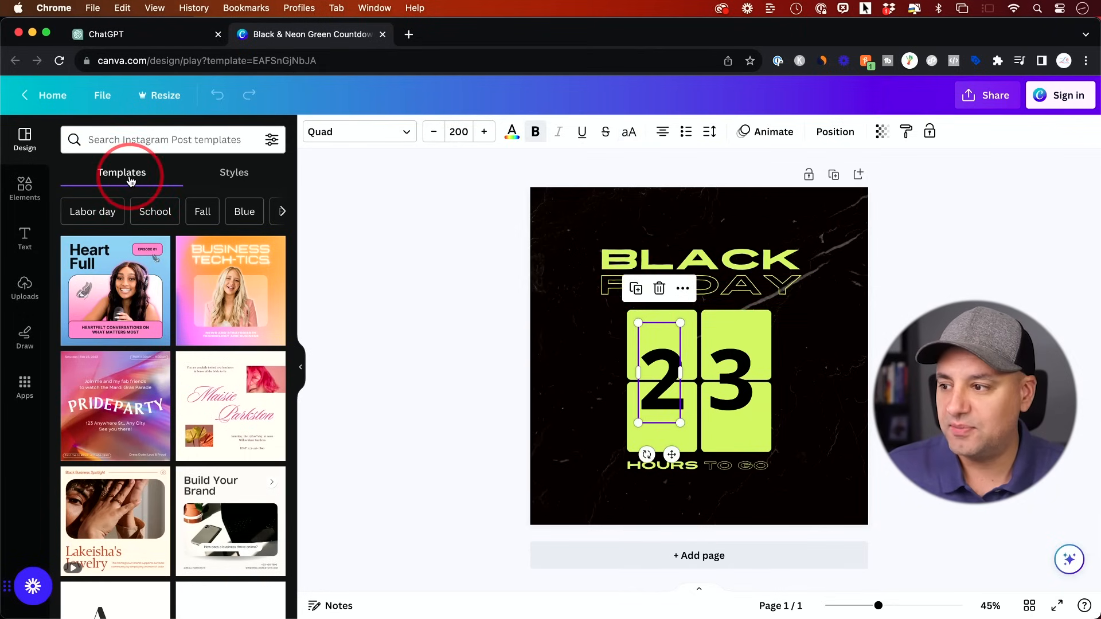
left_click(234, 172)
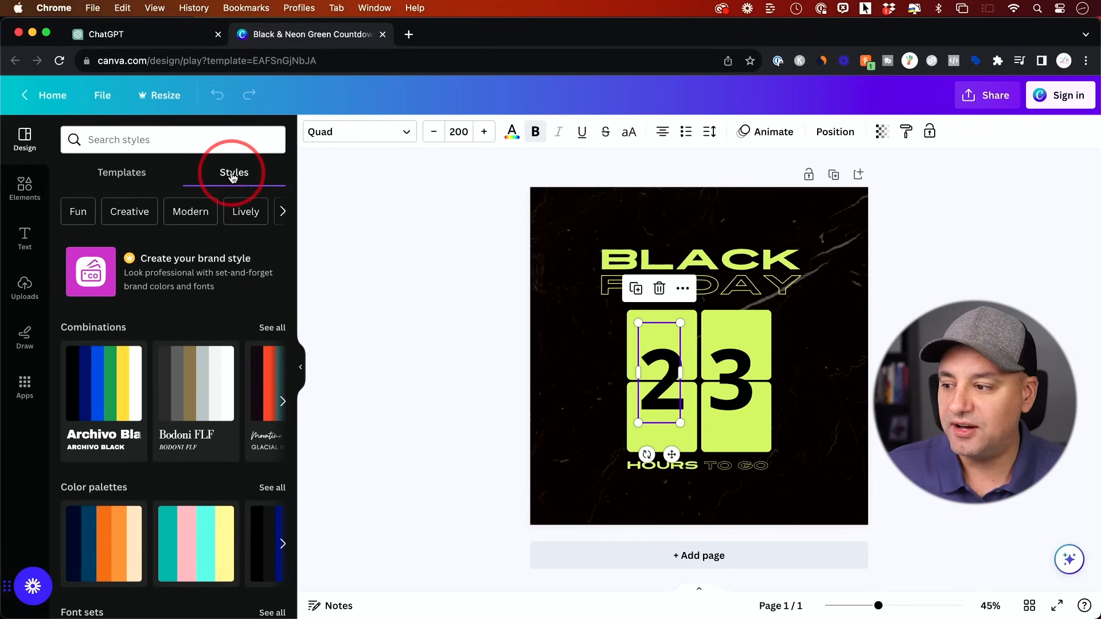
- Try several palettes and style combinations, settling on cream tiles with red numbers
scroll("down", 3)
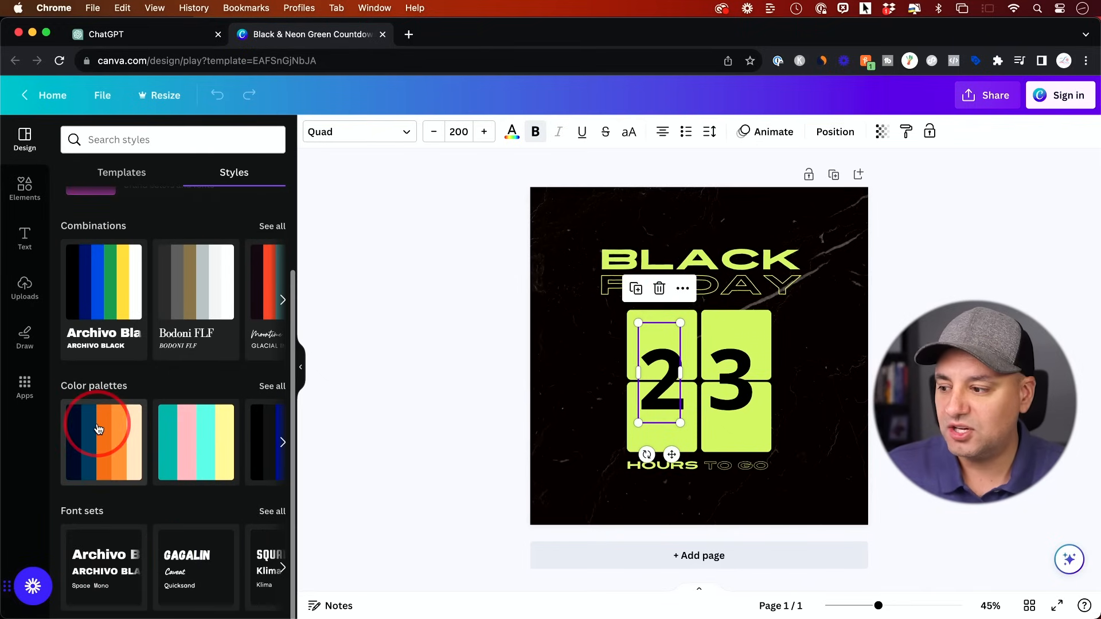
left_click(195, 442)
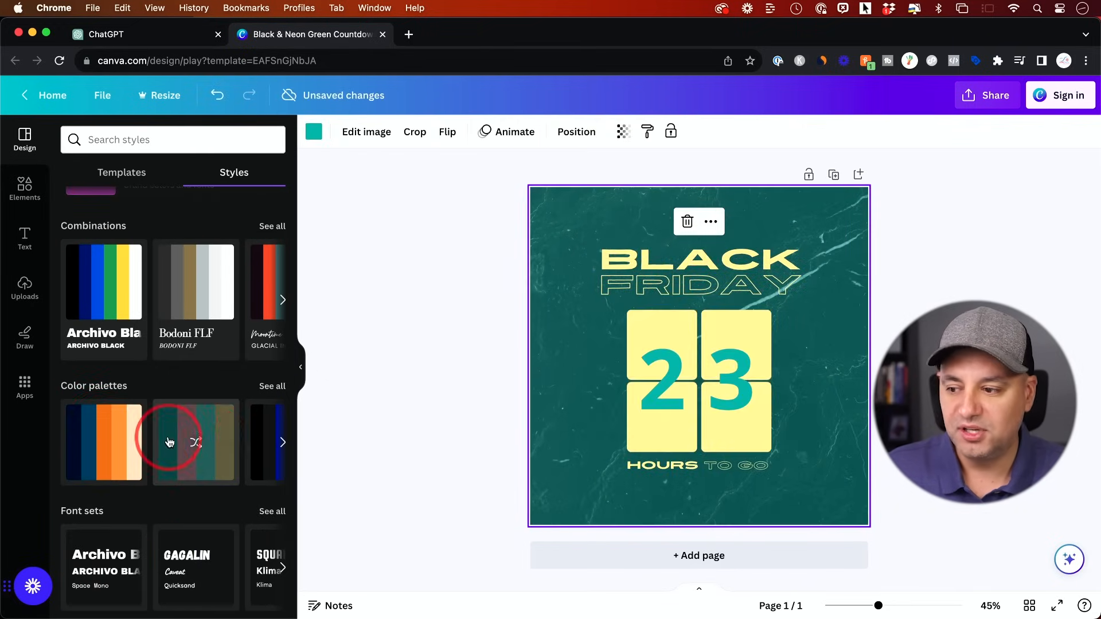
left_click(138, 442)
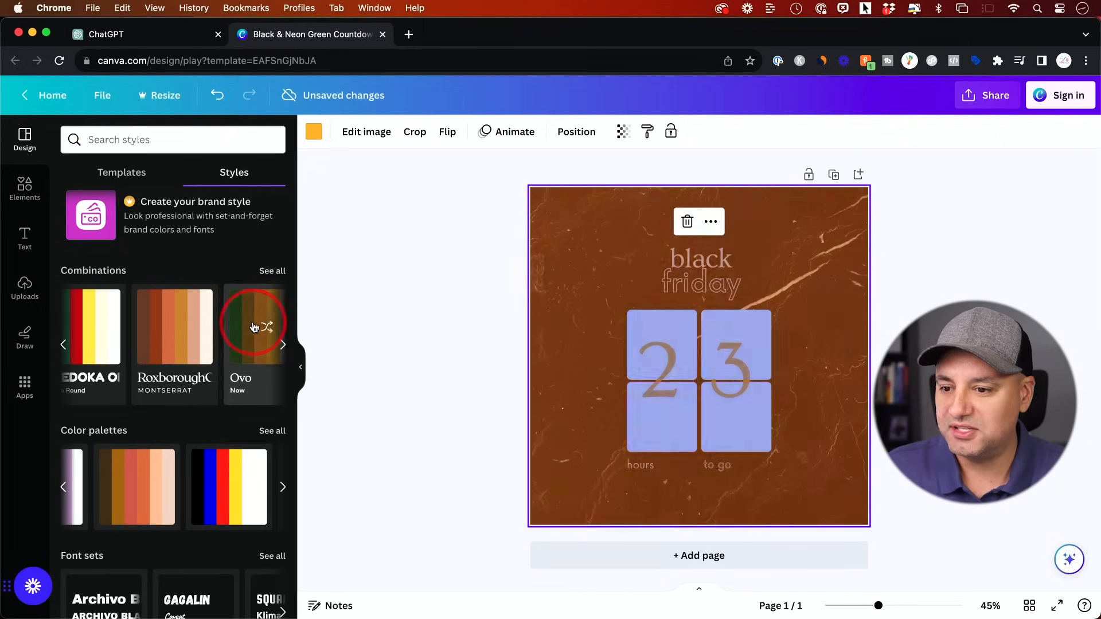
left_click(252, 323)
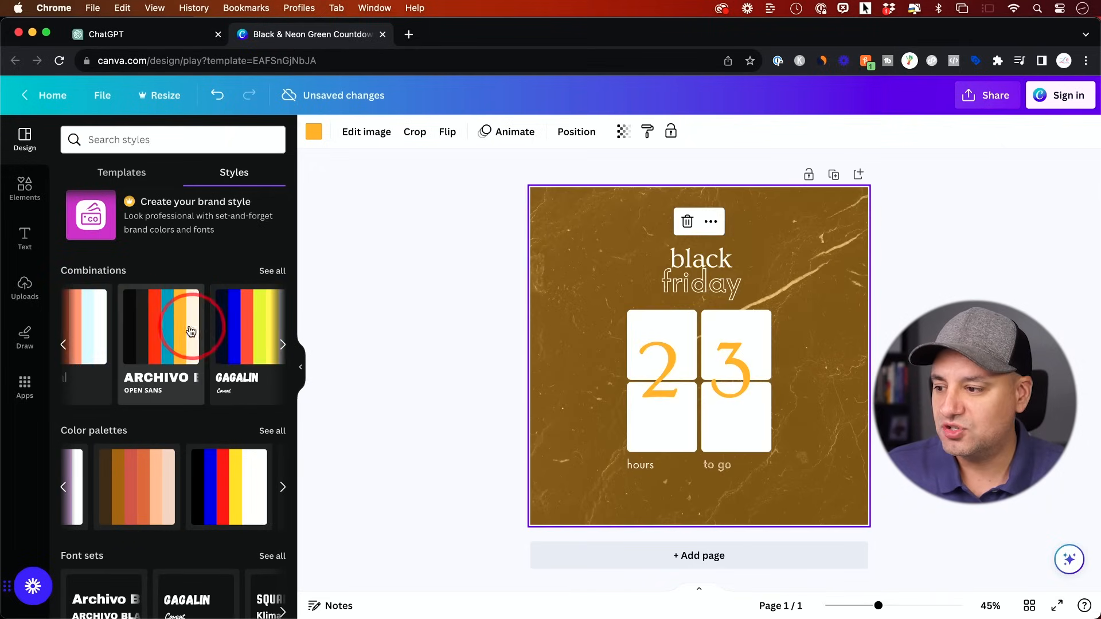
left_click(160, 326)
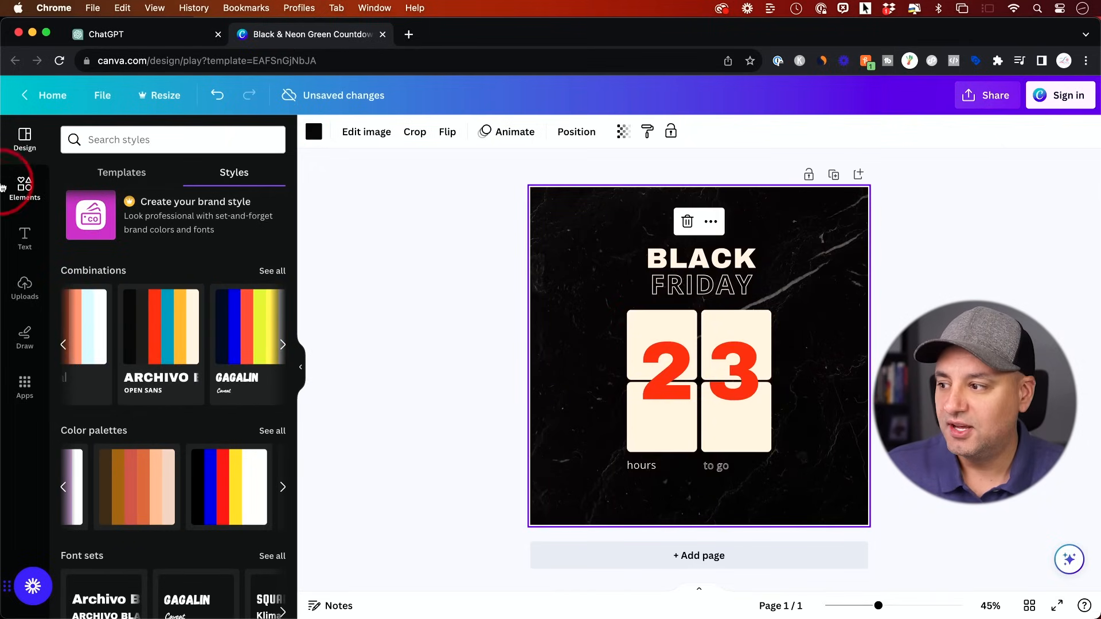
left_click(24, 188)
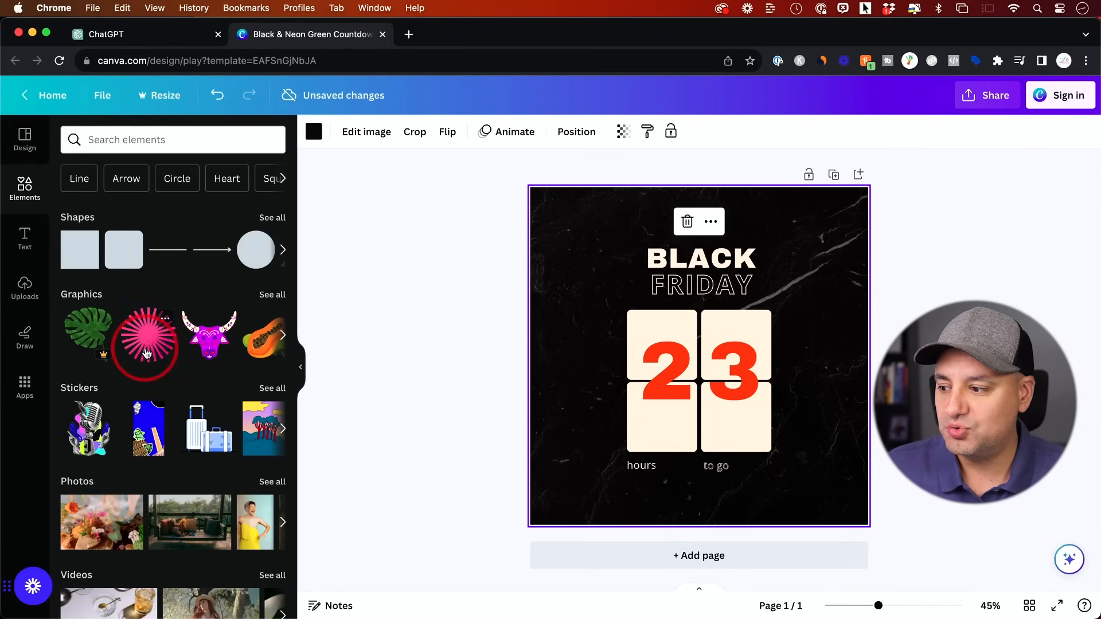
- Browse text styles and select the BLACK heading for editing
scroll("down", 3)
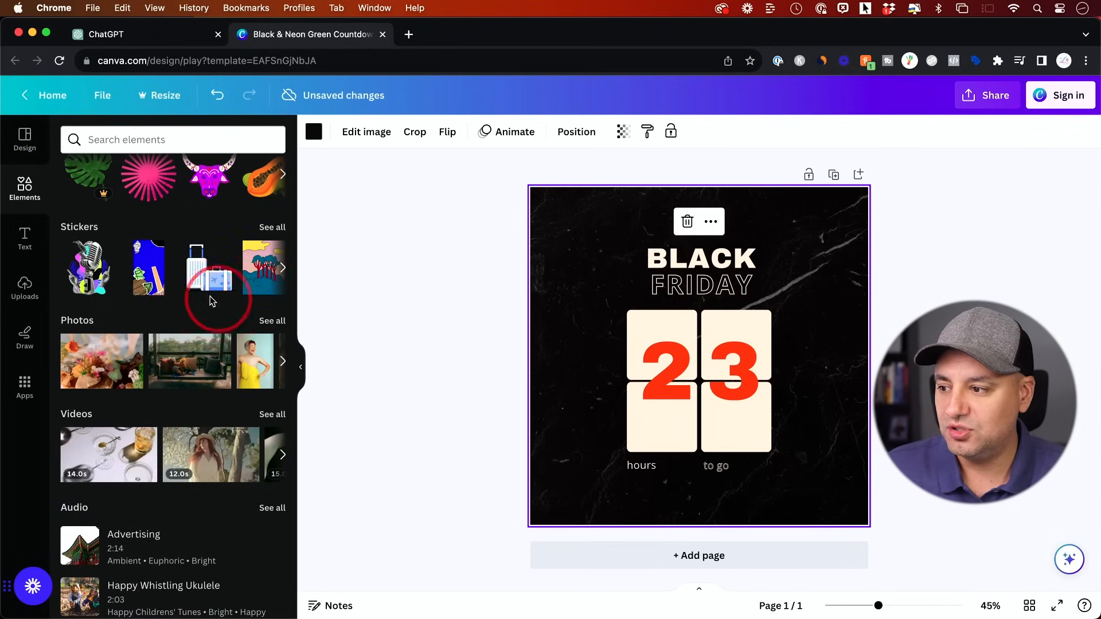
left_click(24, 238)
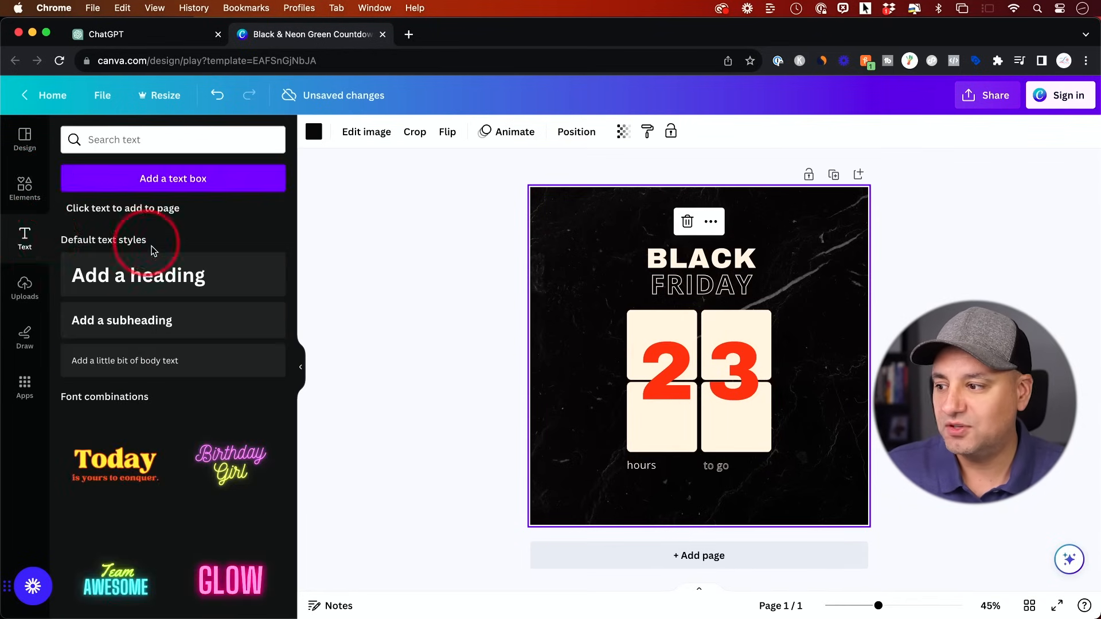
left_click(699, 258)
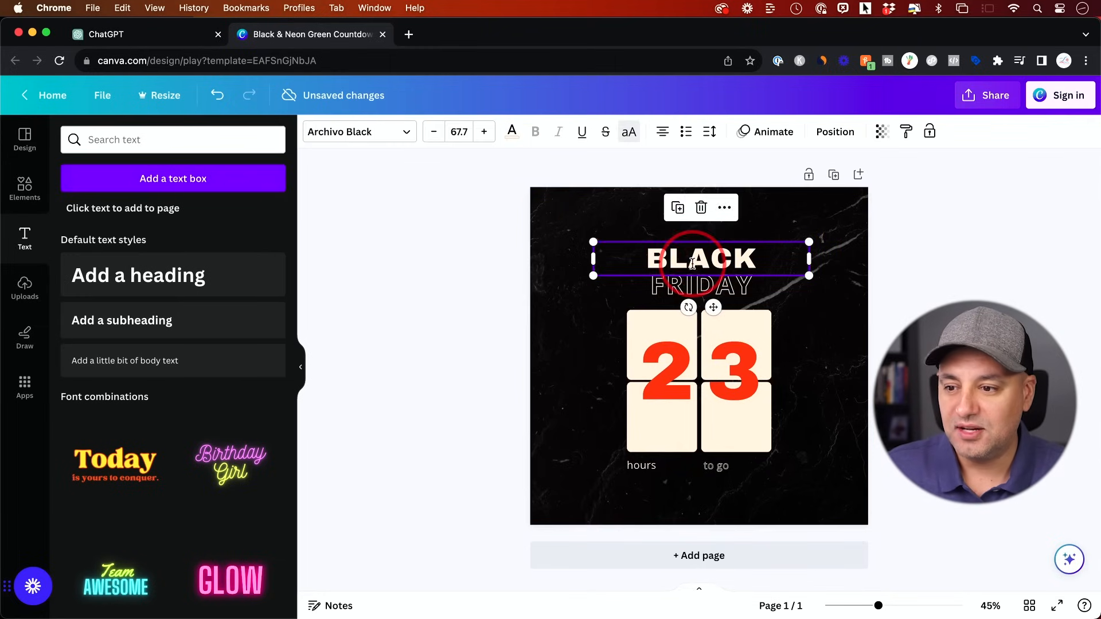
double_click(700, 259)
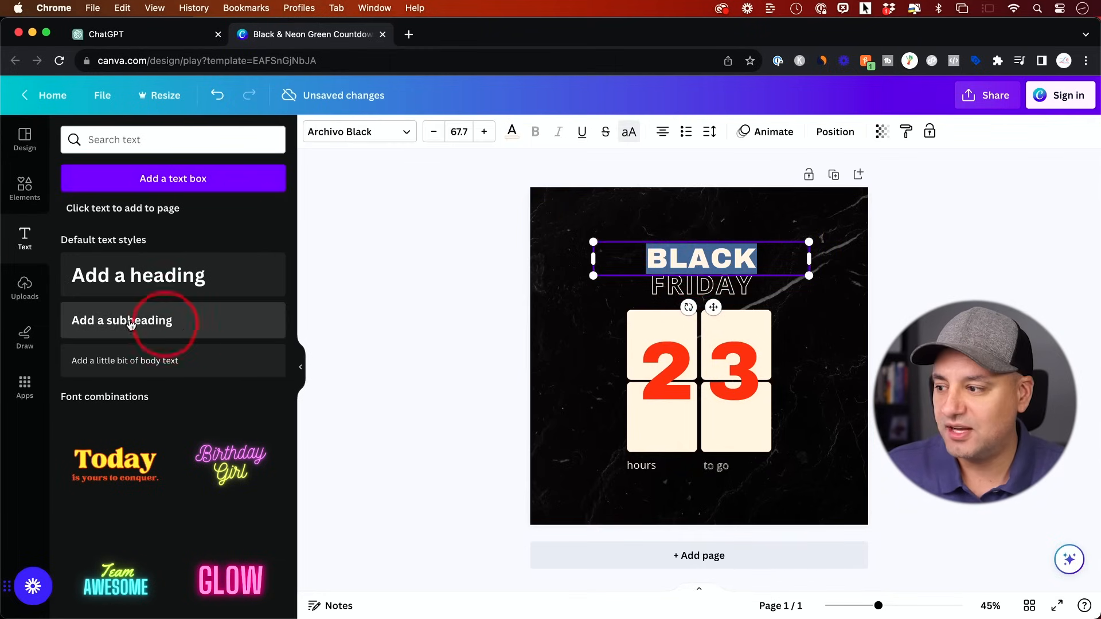
mouse_move(24, 288)
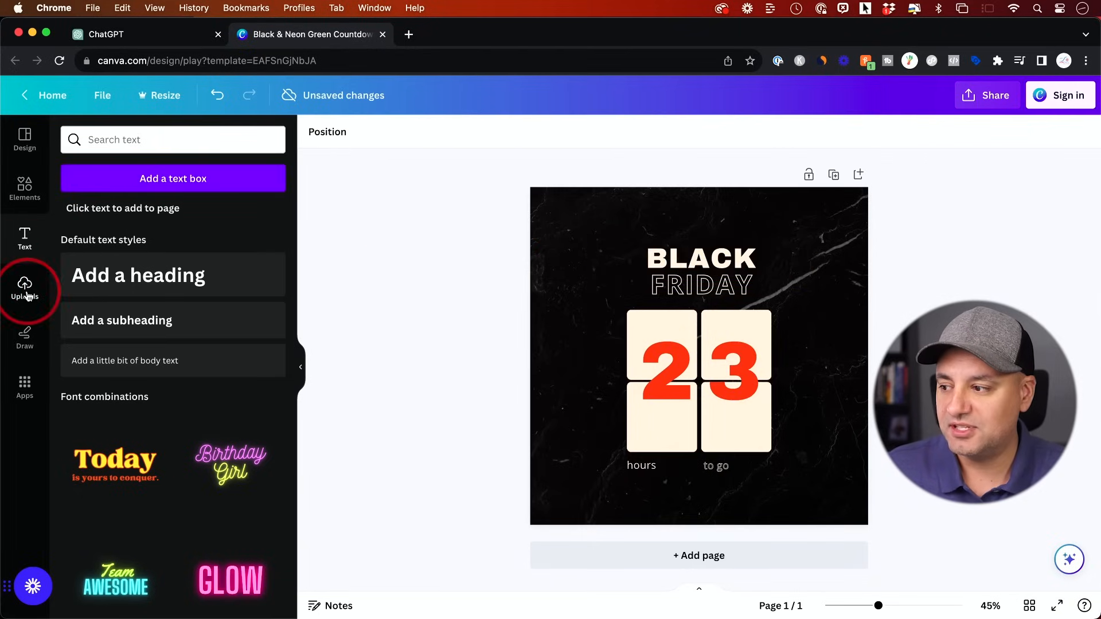
- Browse the upload options without adding media, then open the post's sharing options
left_click(24, 288)
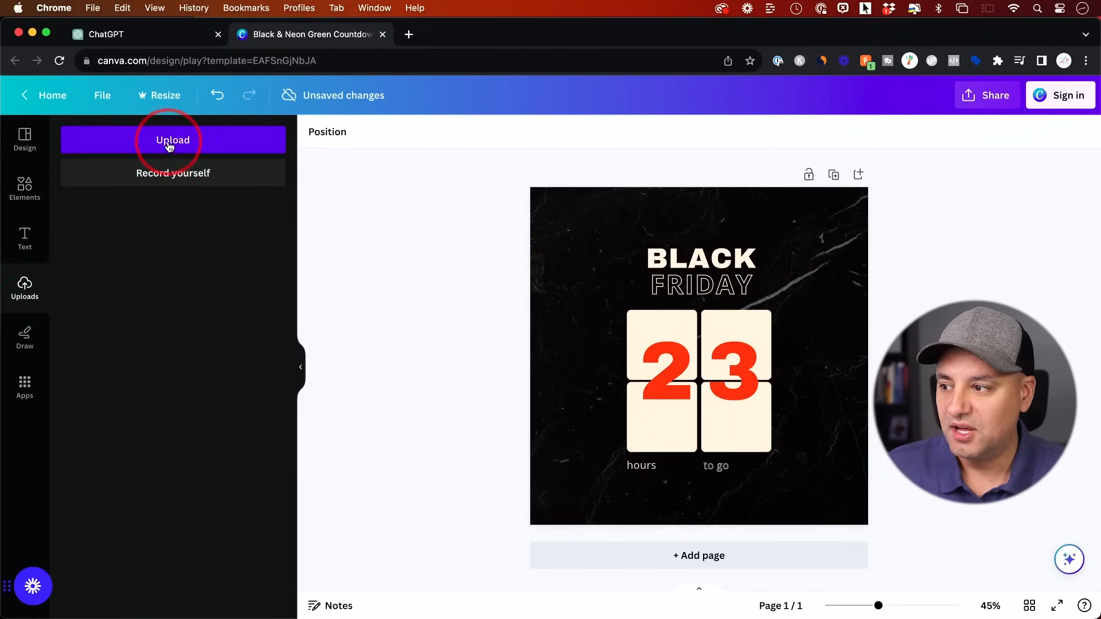
left_click(585, 316)
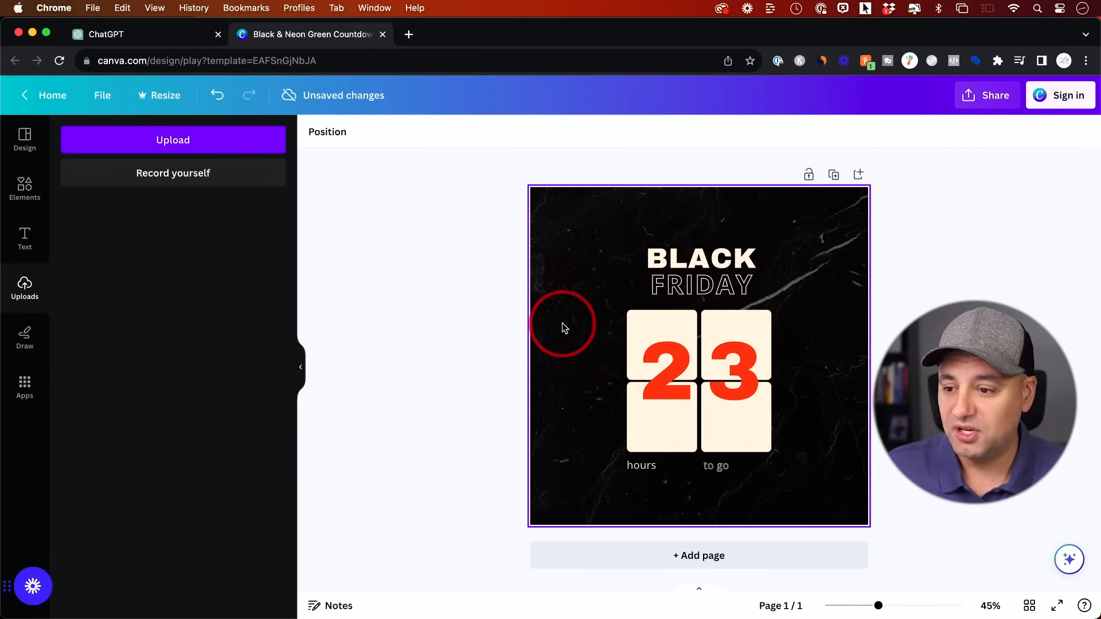
left_click(985, 95)
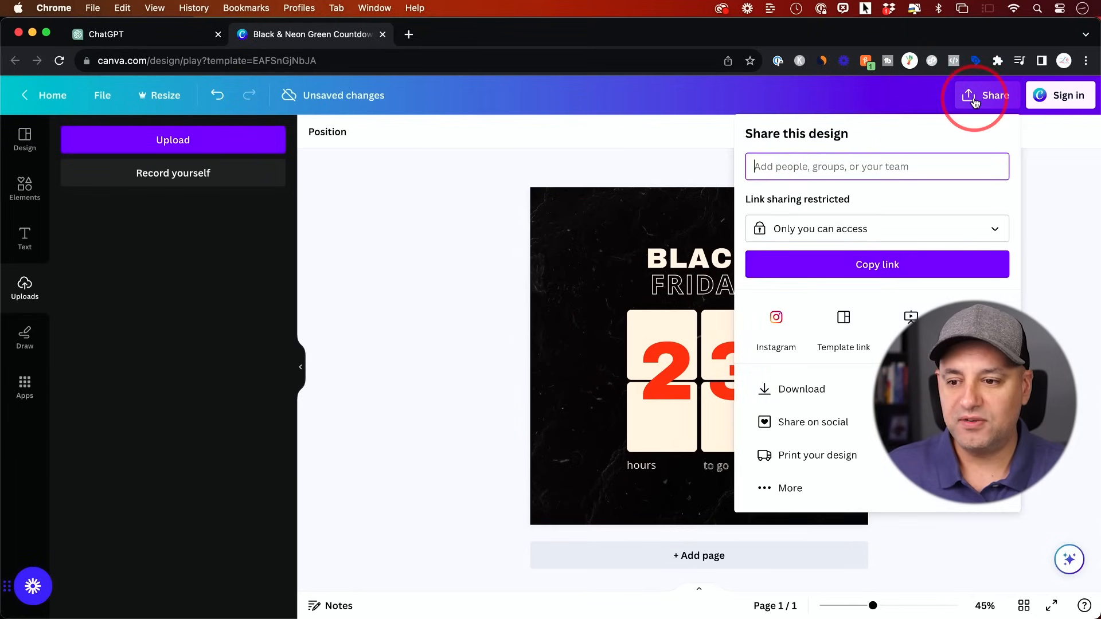
mouse_move(1067, 95)
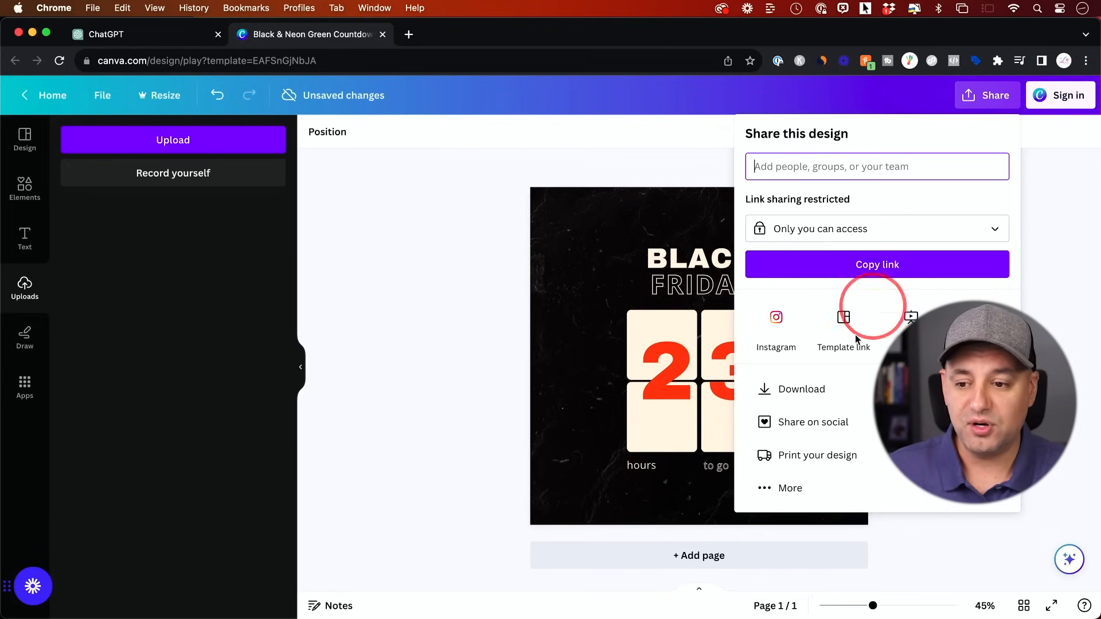
- Download the countdown post as a 1080 × 1080 PNG
left_click(803, 389)
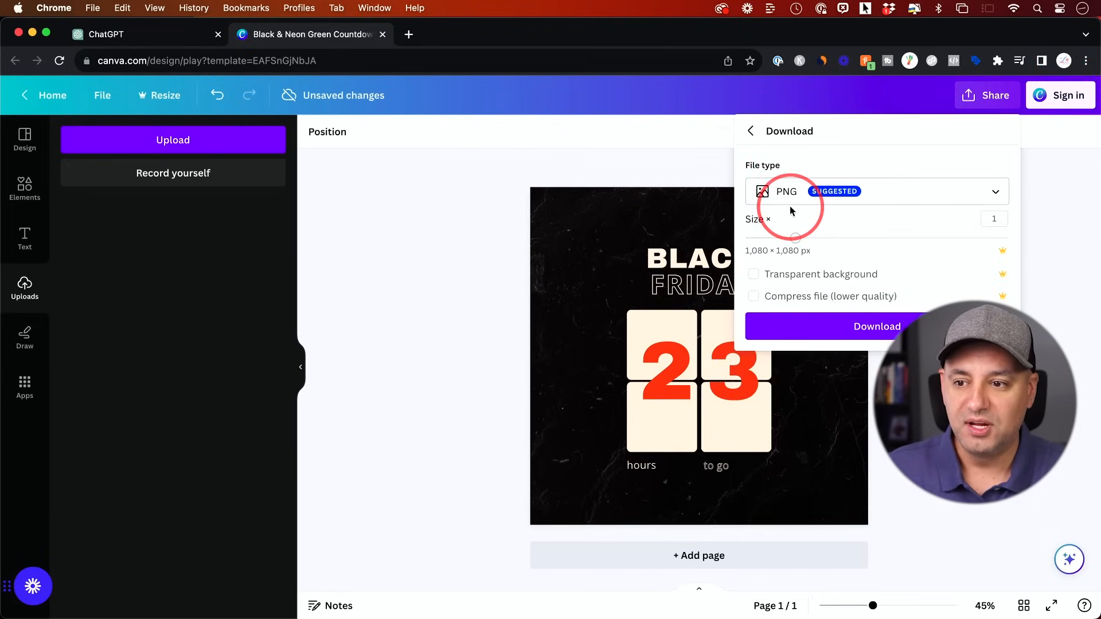
left_click(877, 326)
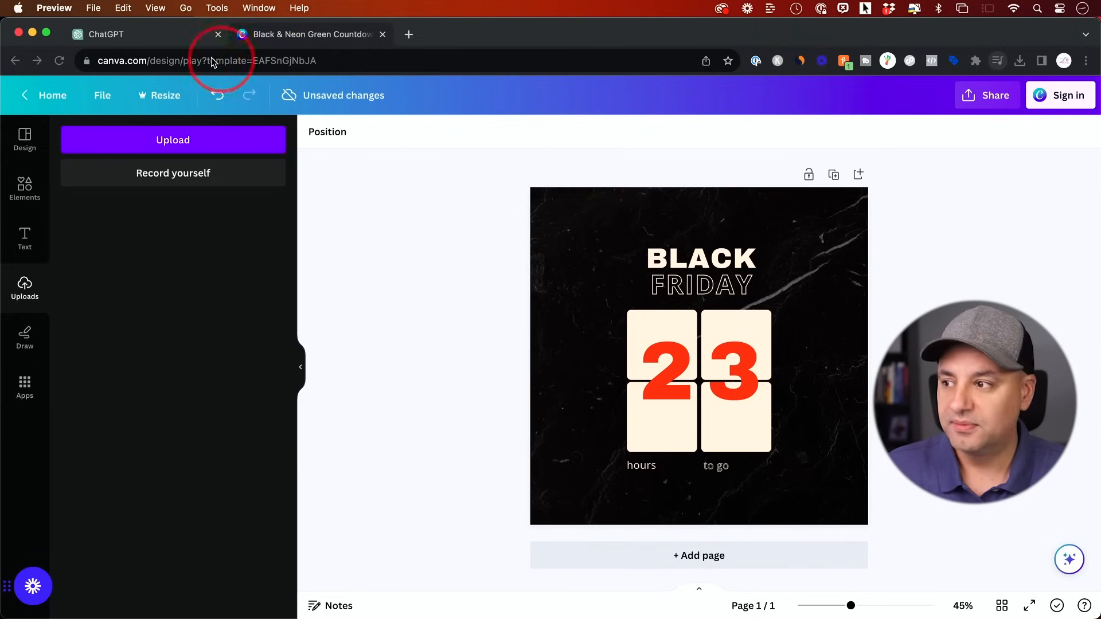
- Return to ChatGPT and scroll through the Canva photography logo template suggestions
left_click(141, 34)
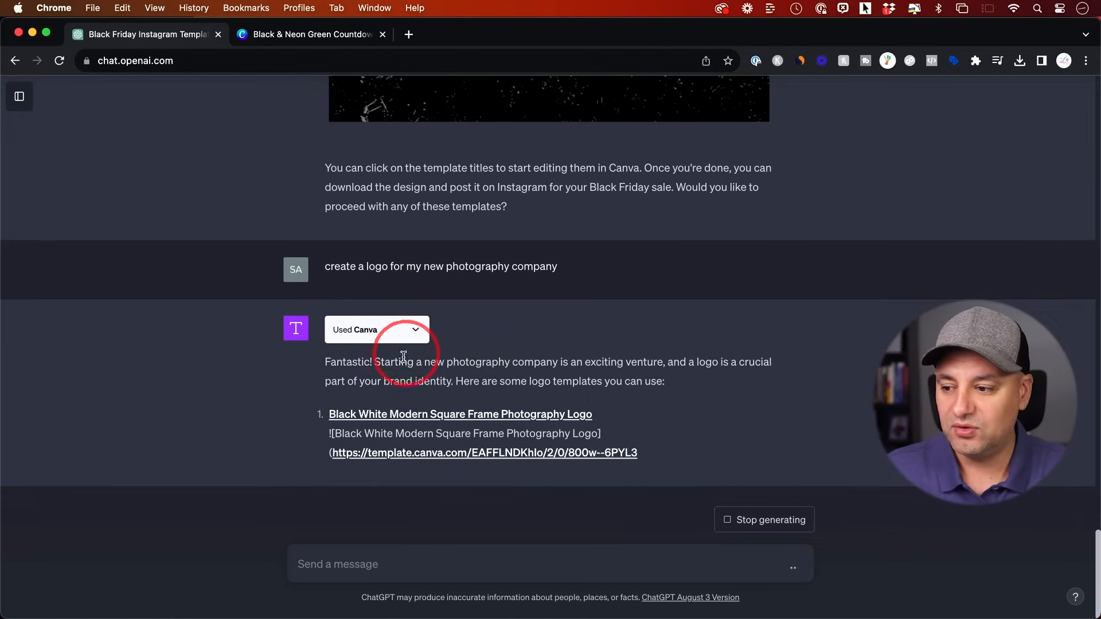
scroll("down", 3)
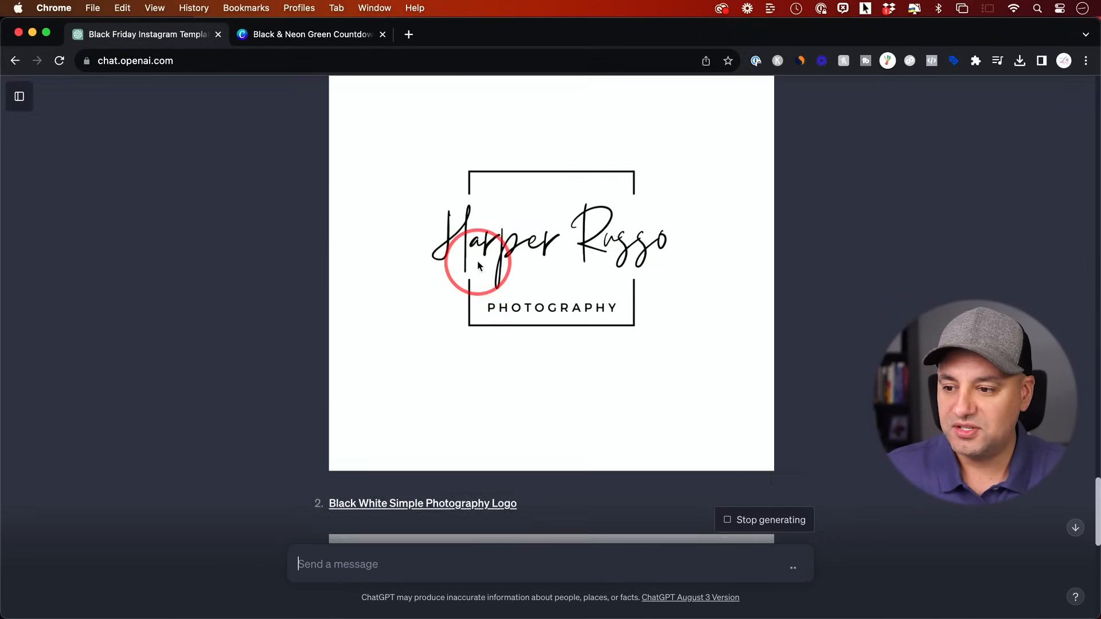
scroll("down", 3)
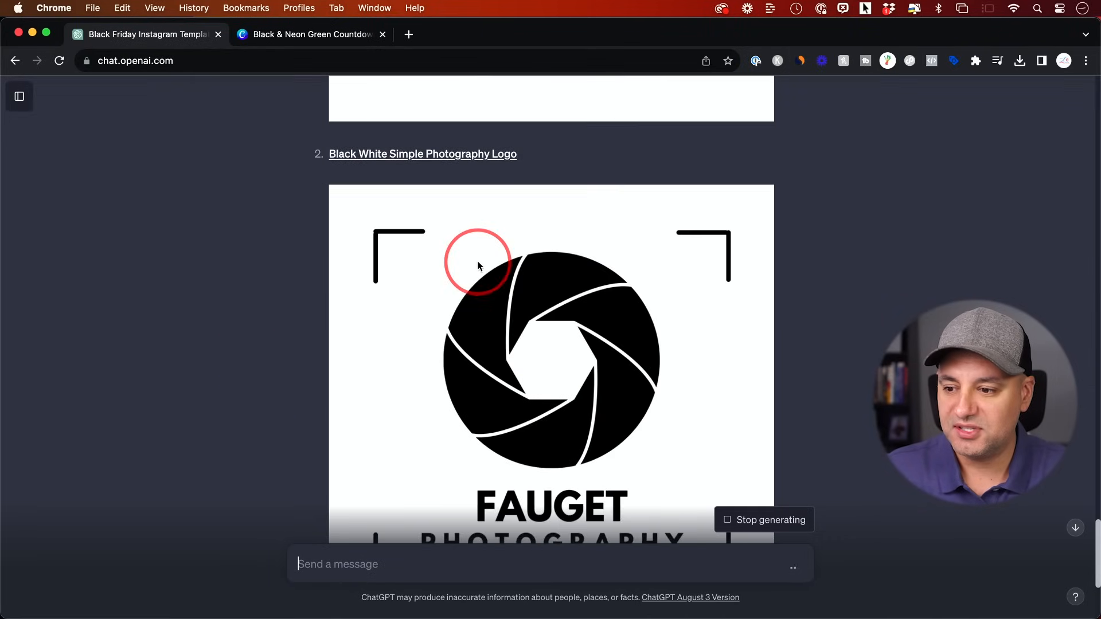
scroll("down", 3)
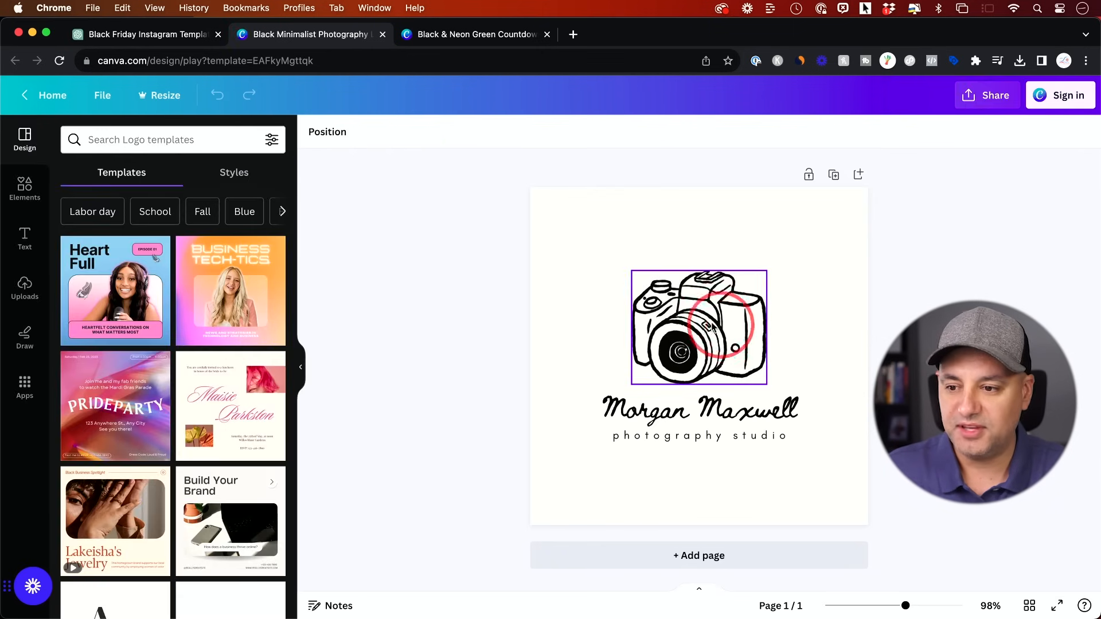
- In the Morgan Maxwell logo, select the hand-drawn camera graphic and the studio name text
left_click(699, 326)
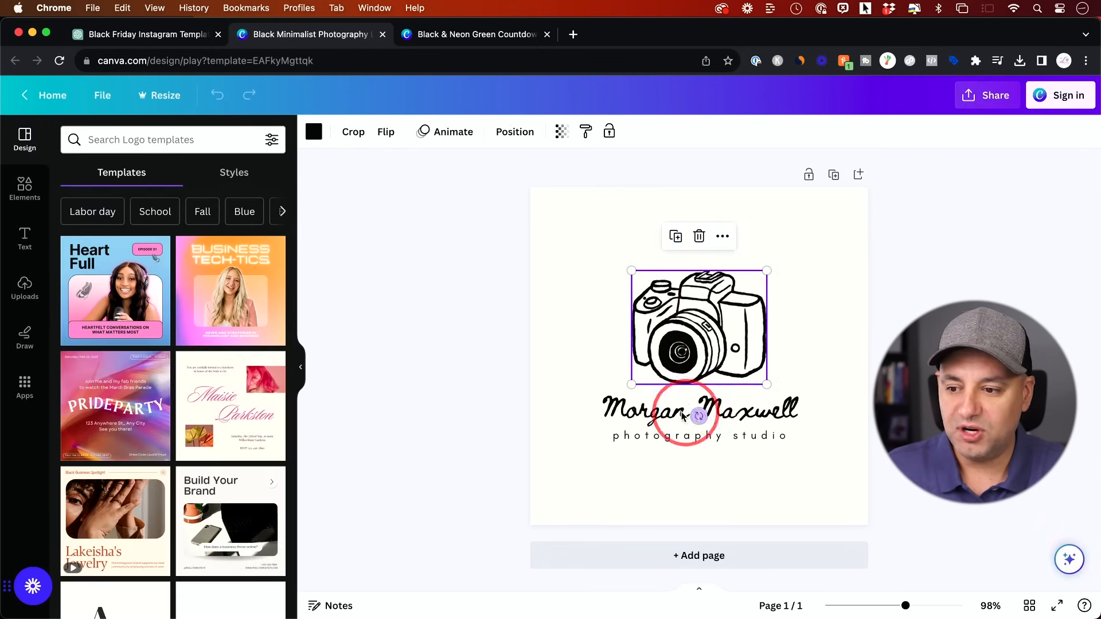
left_click(699, 409)
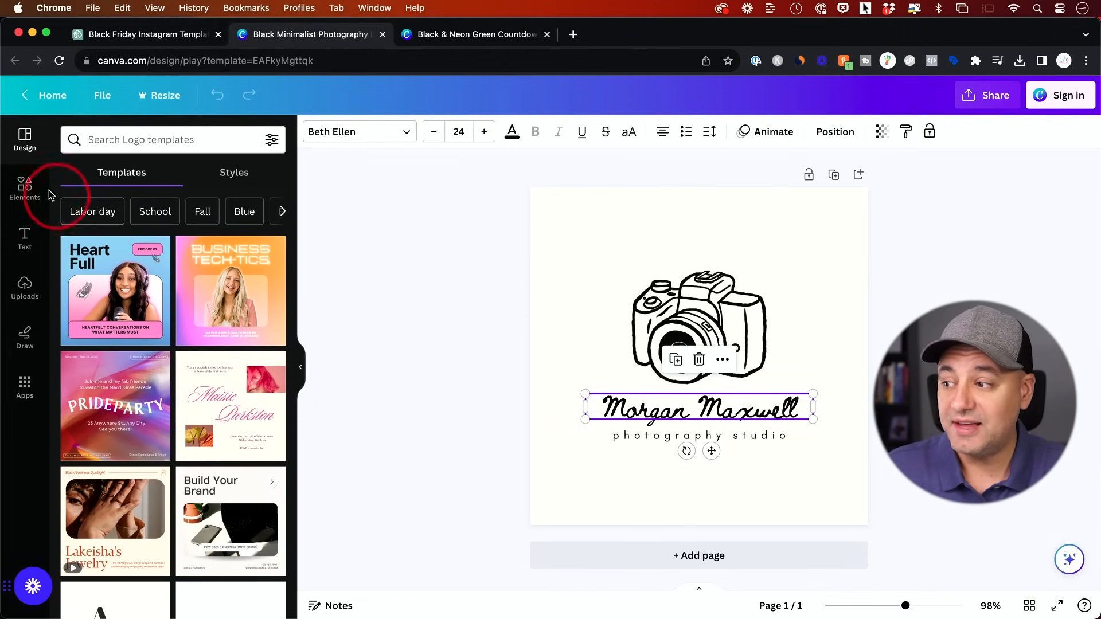
mouse_move(25, 239)
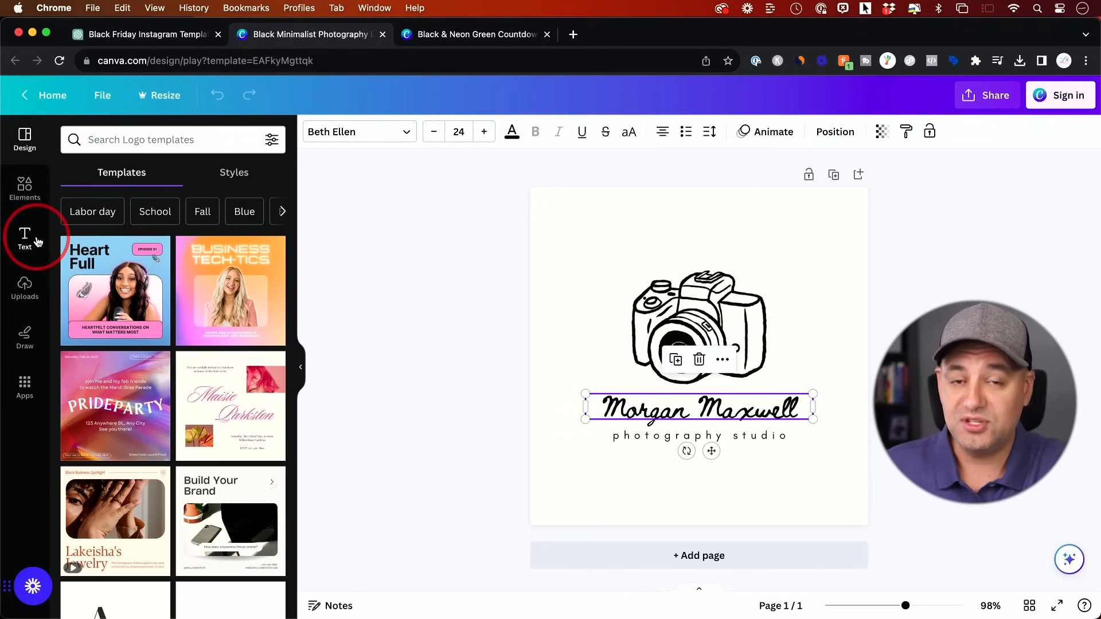
mouse_move(24, 239)
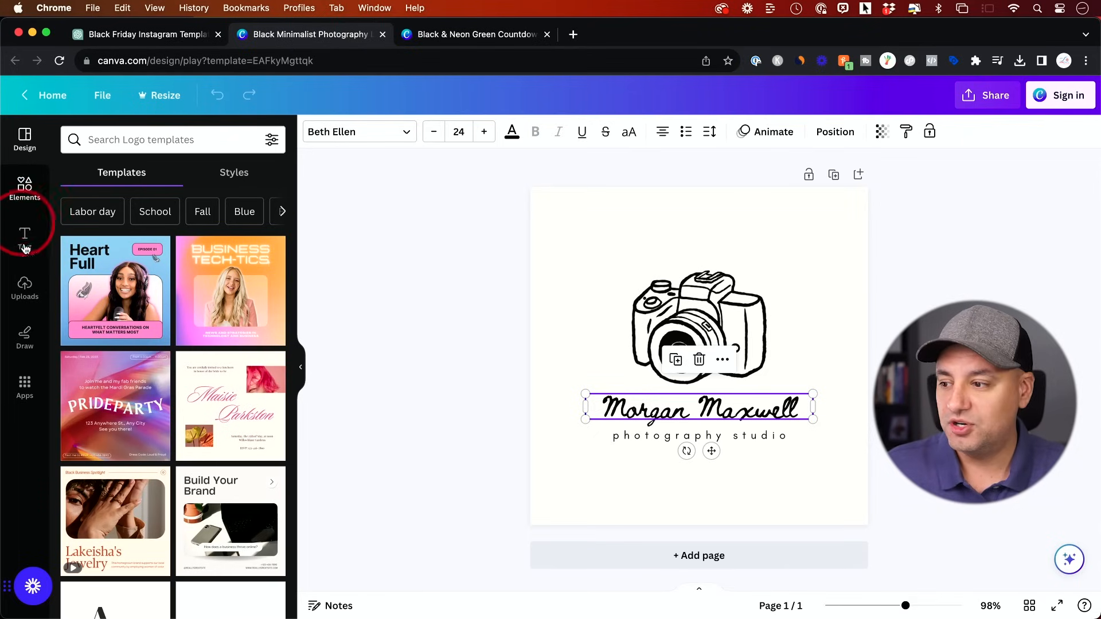
mouse_move(373, 249)
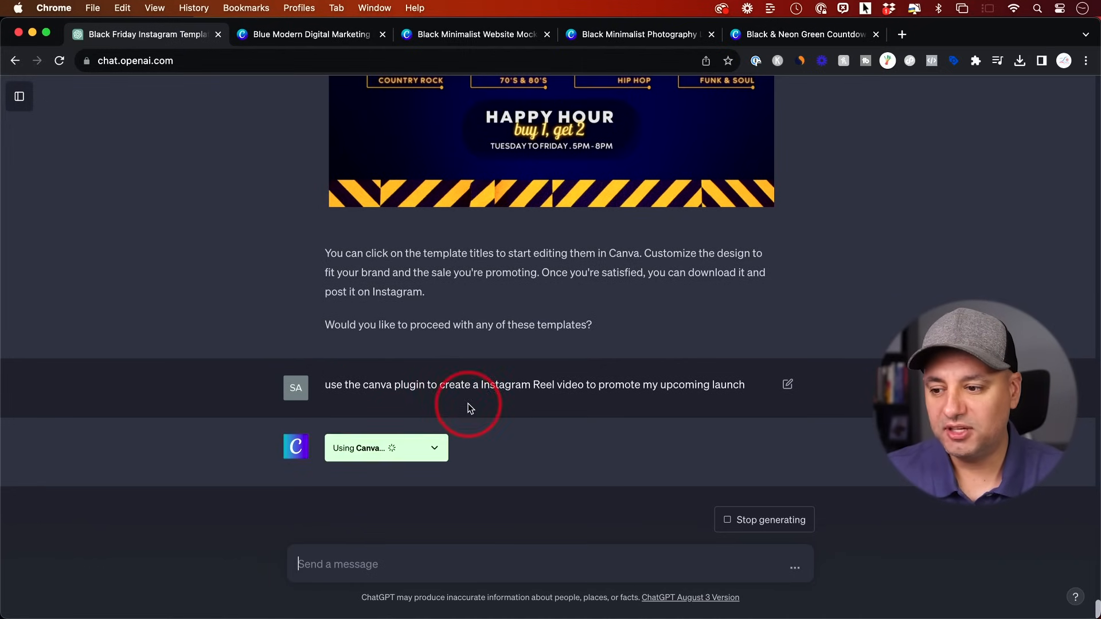
mouse_move(586, 399)
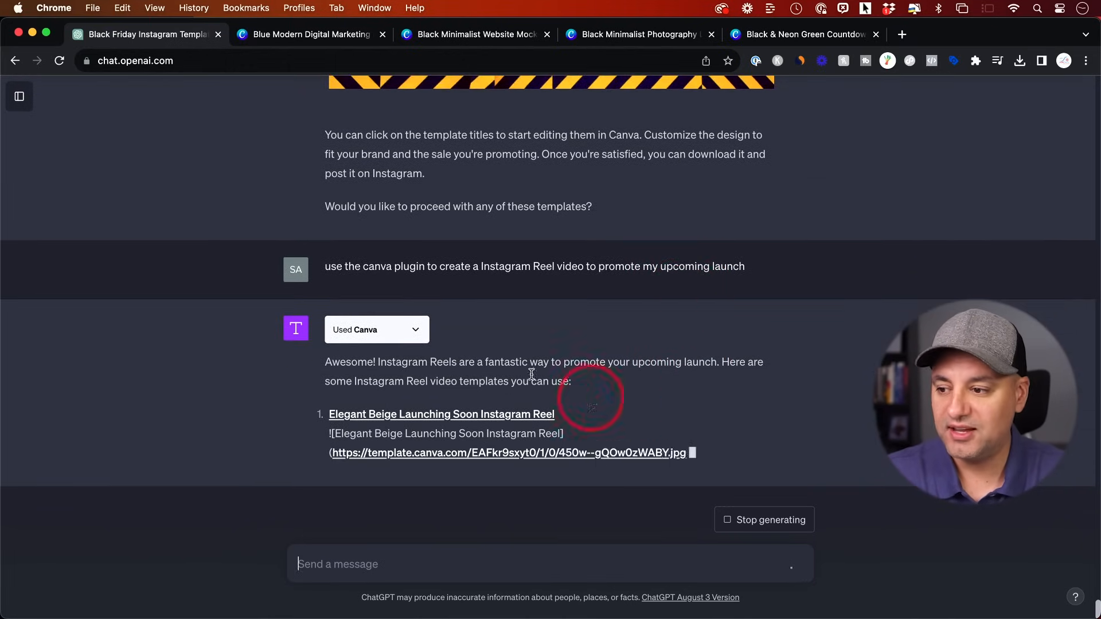
- Scroll through the Instagram Reel launch templates, beginning with Elegant Beige Launching Soon
scroll("down", 3)
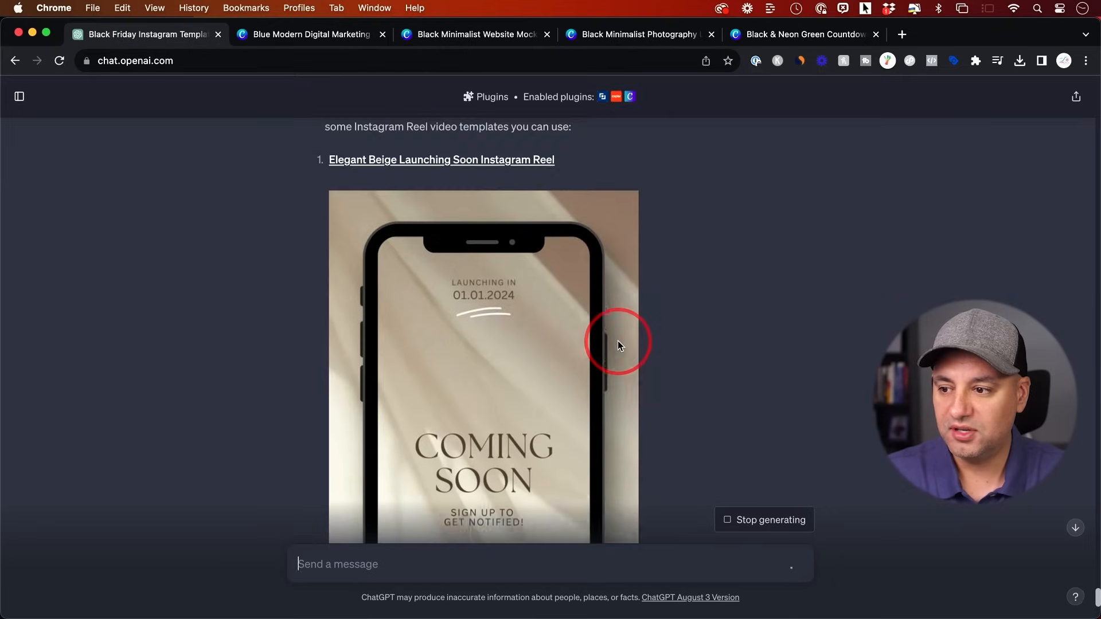
scroll("down", 3)
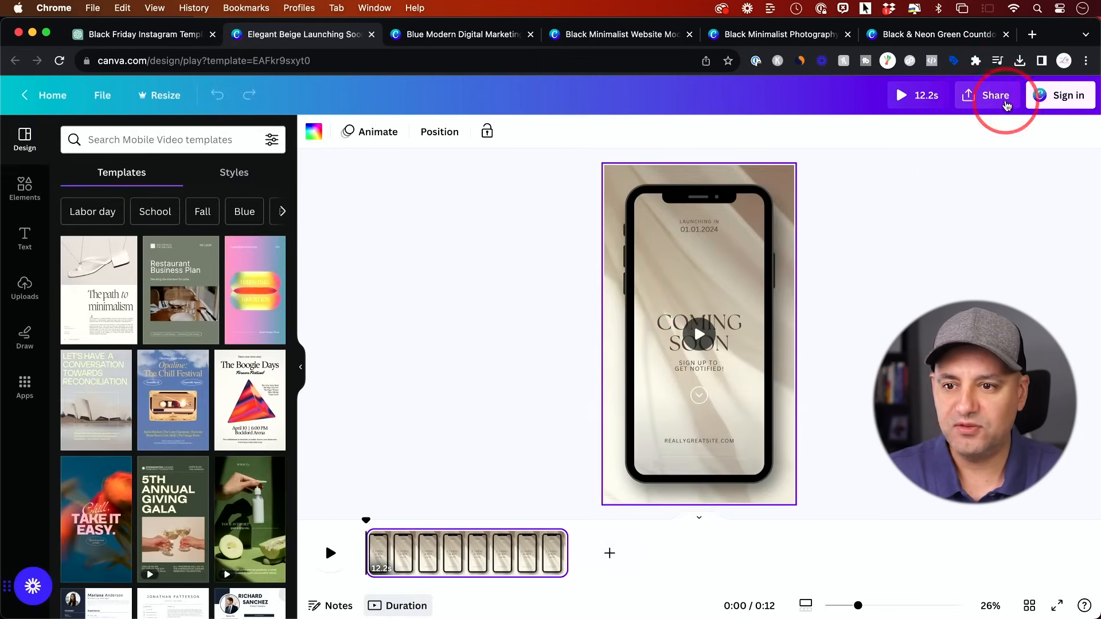
- Open the Elegant Beige Reel, then select COMING SOON, open Uploads, and select the phone mockup
left_click(900, 94)
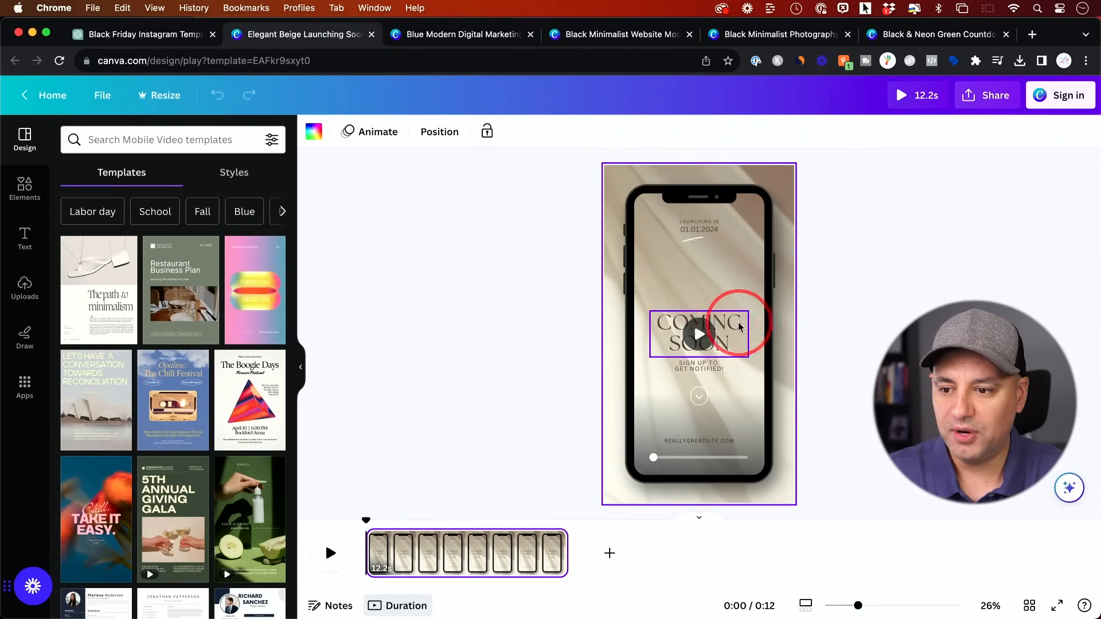
left_click(698, 334)
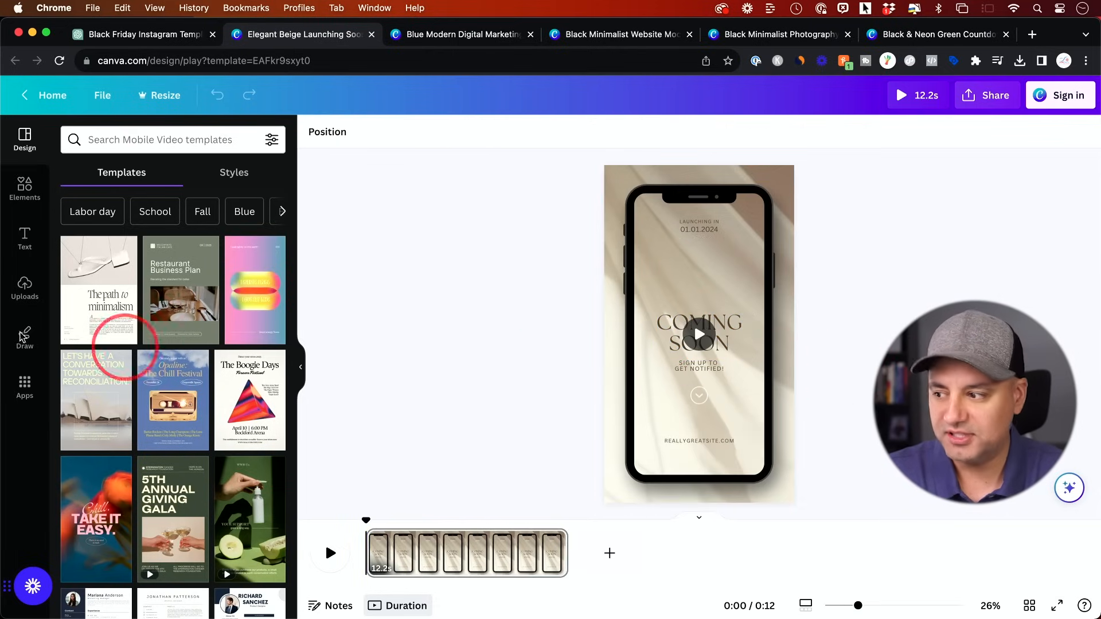
left_click(24, 288)
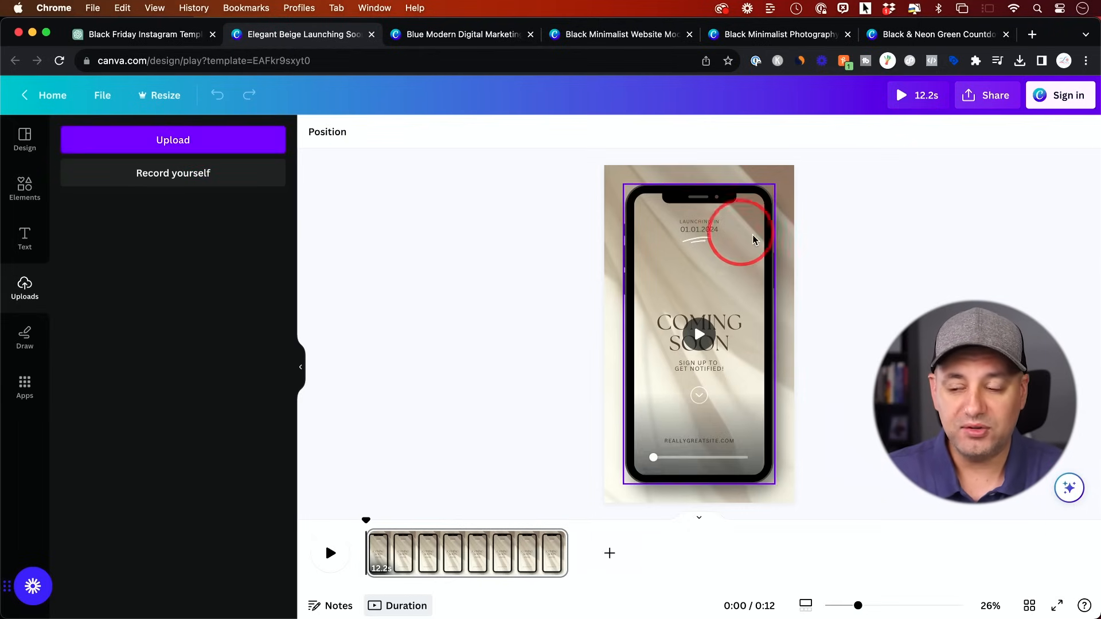
left_click(699, 229)
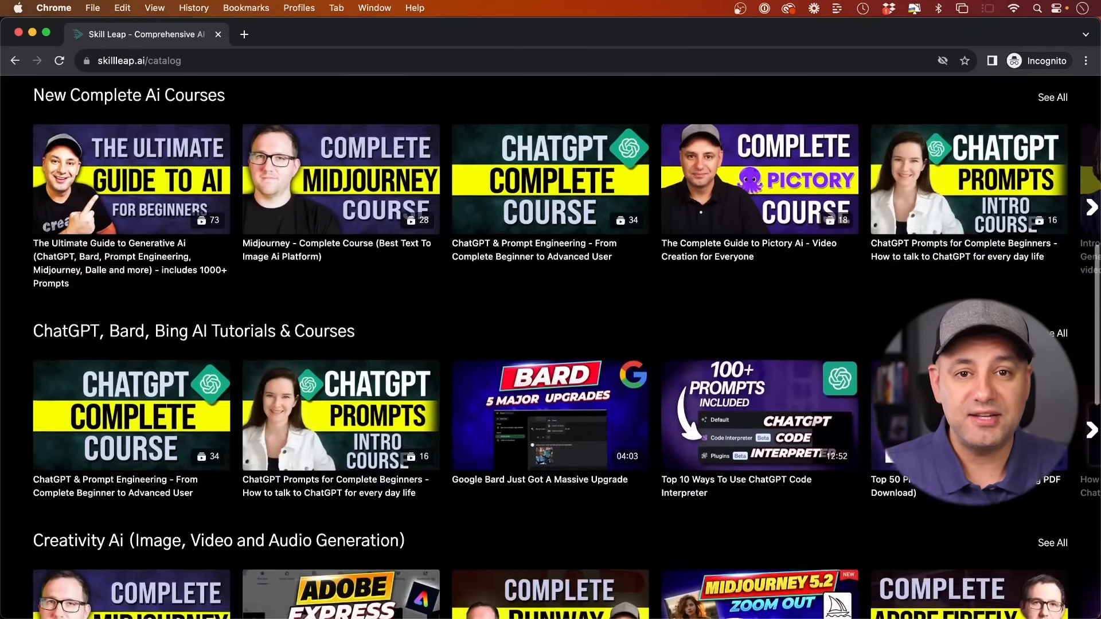
- Browse the Skill Leap catalog and open the New Complete AI Courses category
scroll("down", 3)
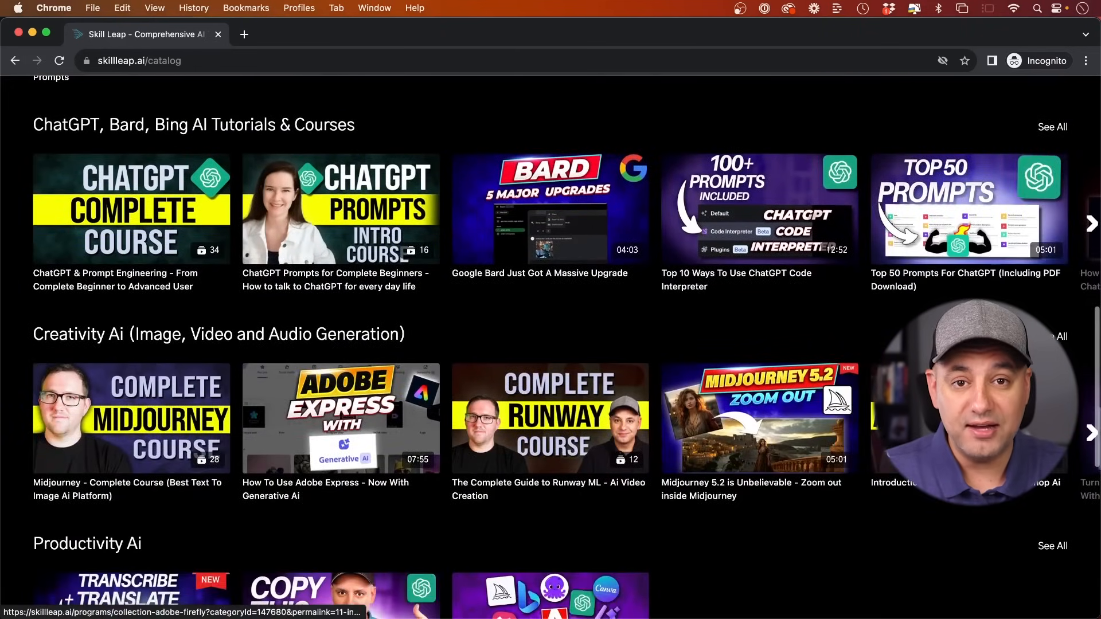
scroll("up", 3)
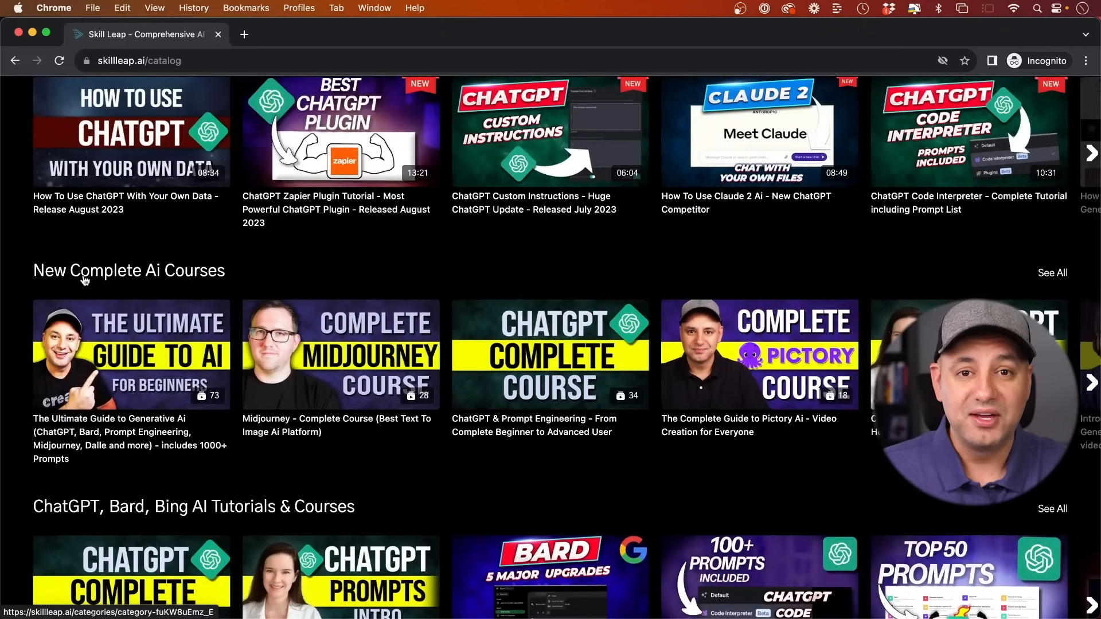
left_click(1053, 272)
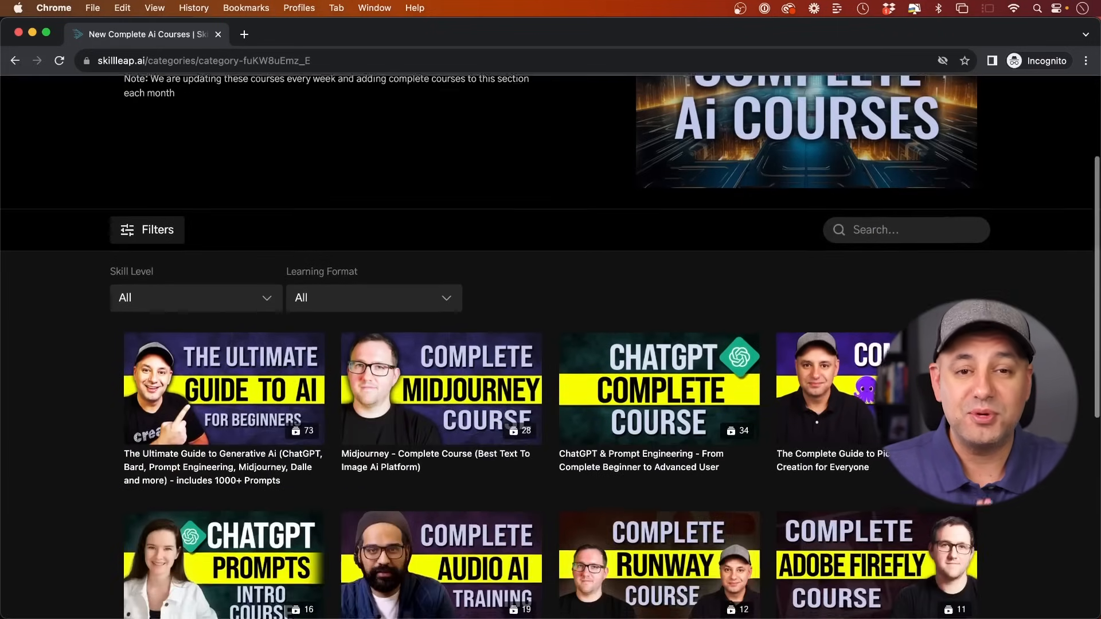
- Scroll down the Skill Leap home page to the exclusive AI course library section
scroll("down", 3)
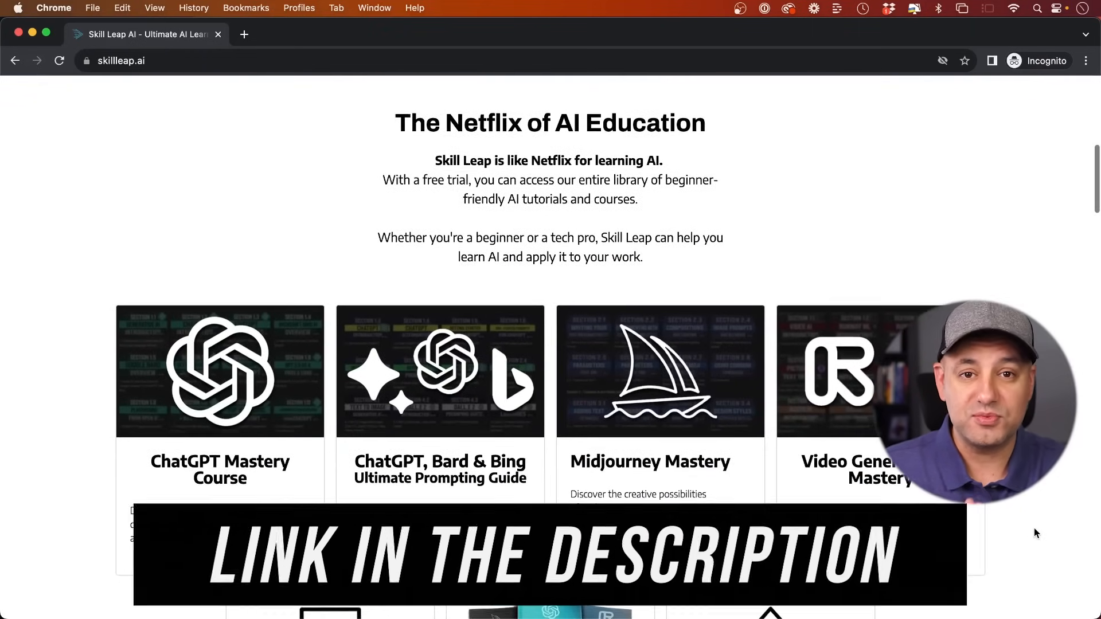
scroll("down", 3)
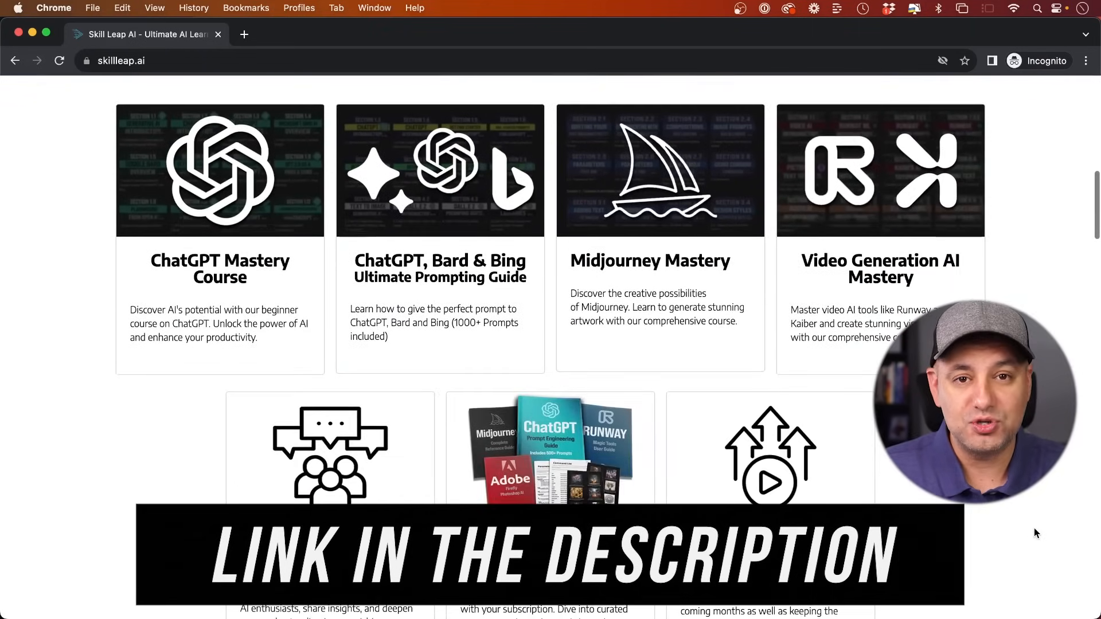
scroll("down", 3)
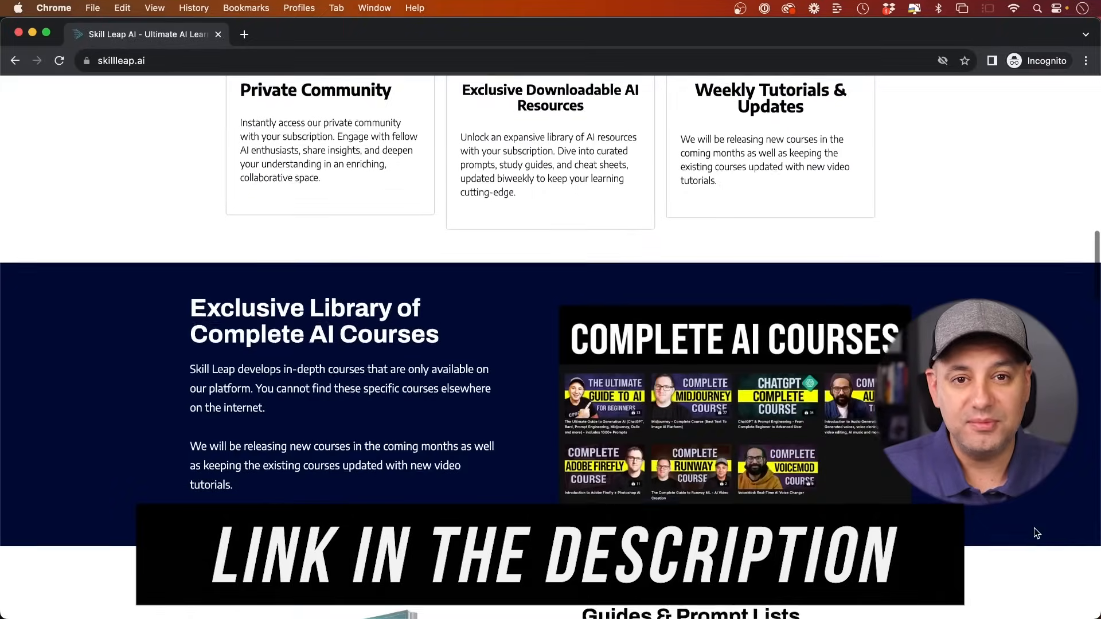
scroll("down", 3)
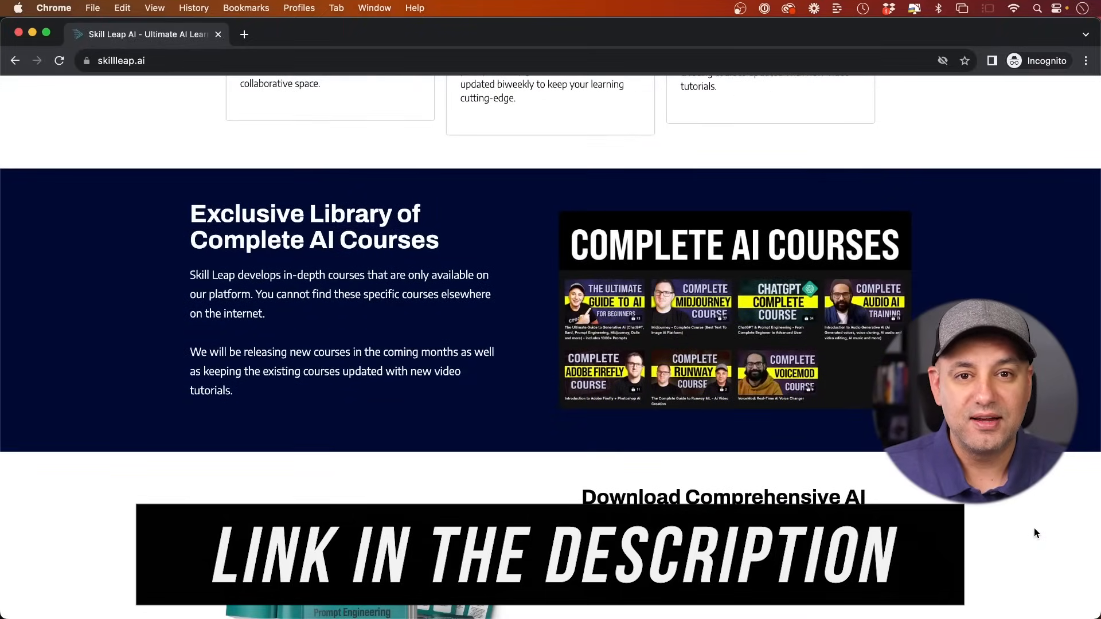